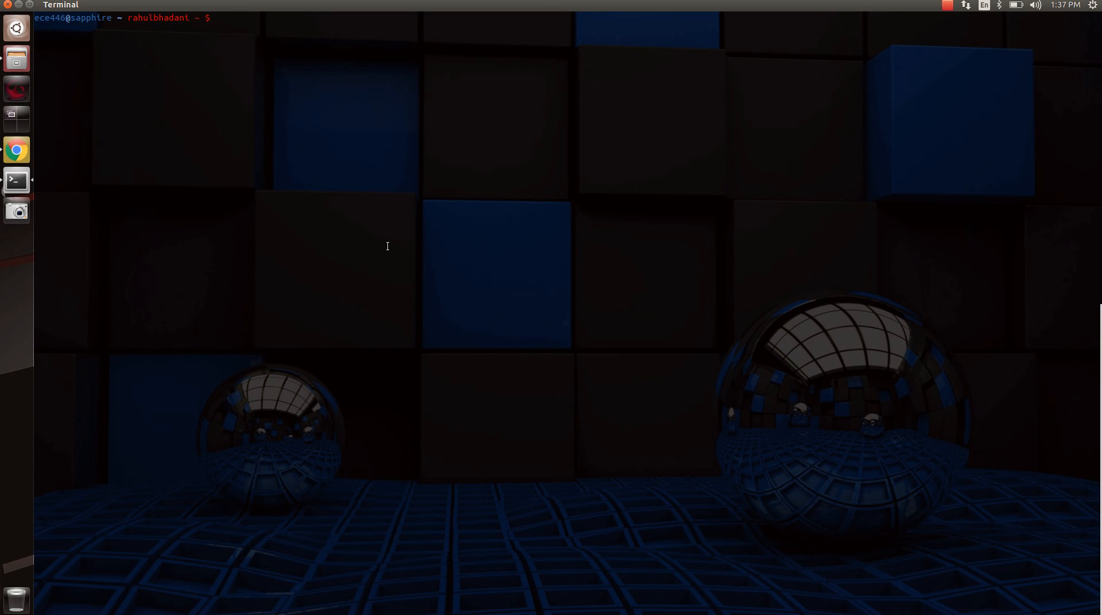
# Focus the terminal and begin a printenv | grep command at the prompt.
pyautogui.click(218, 17)
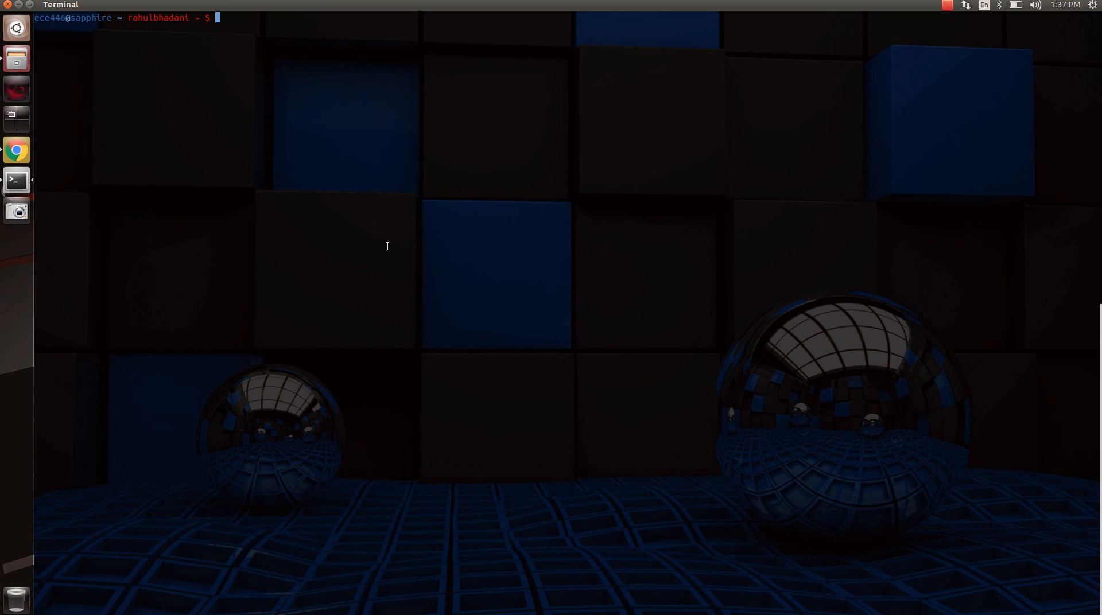
pyautogui.write('p')
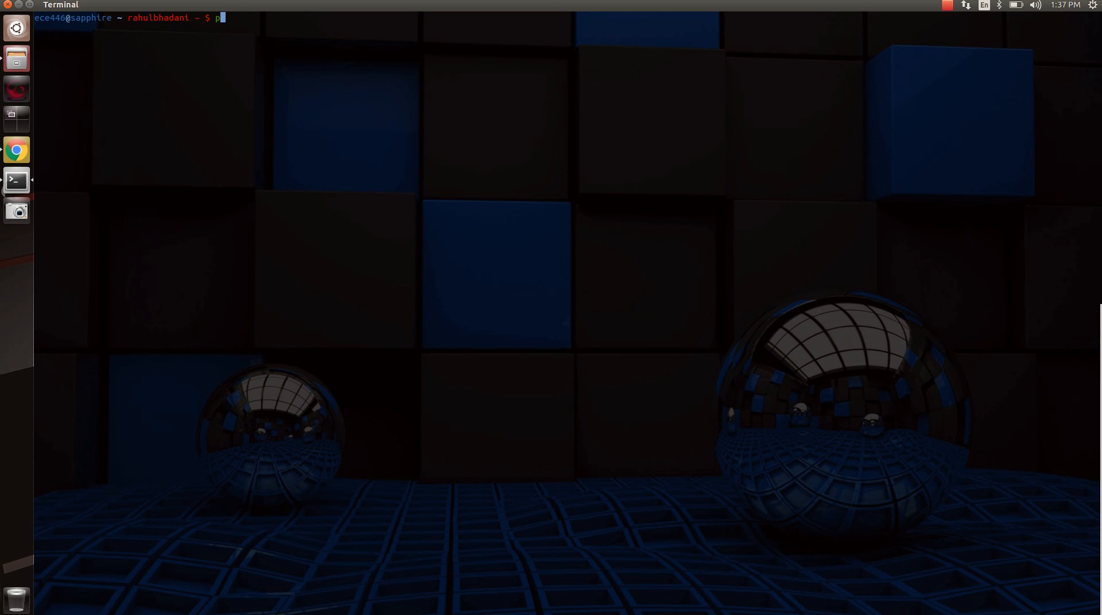
pyautogui.write('rint')
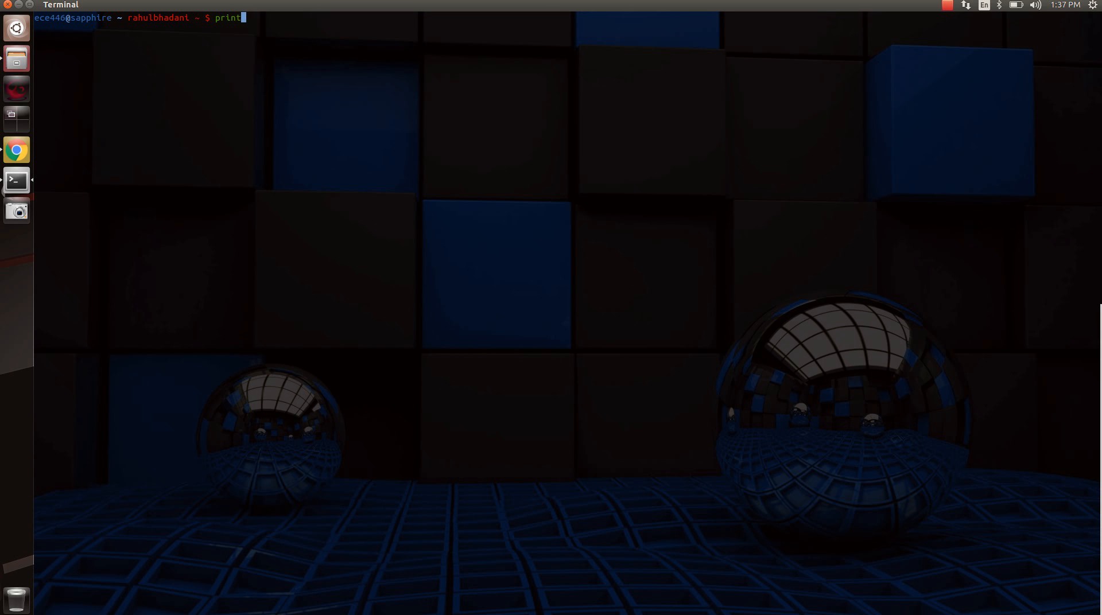
pyautogui.write('env')
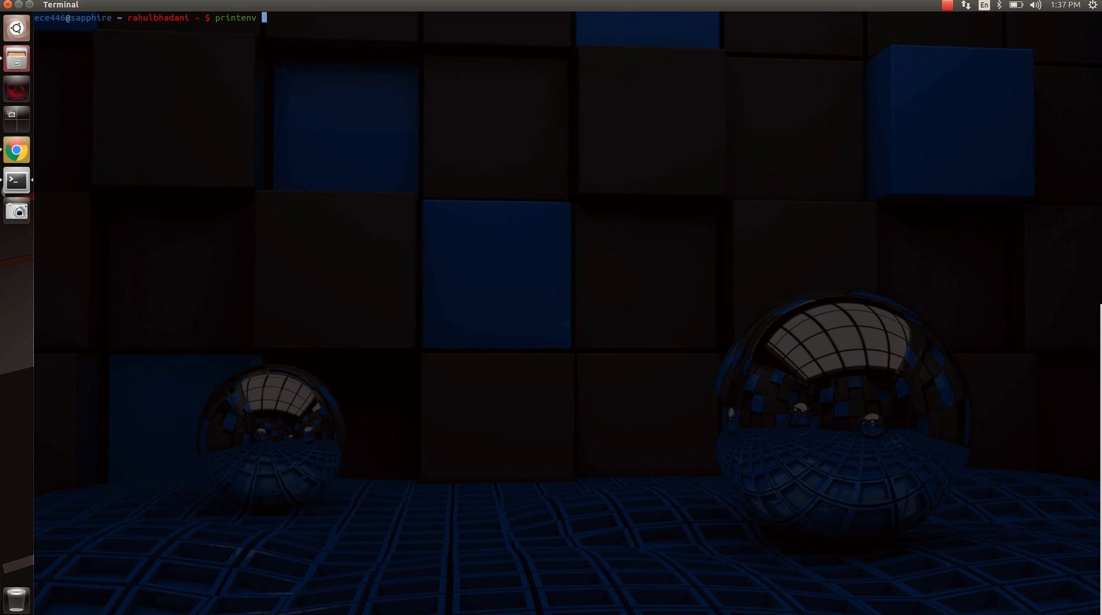
pyautogui.write('| grep')
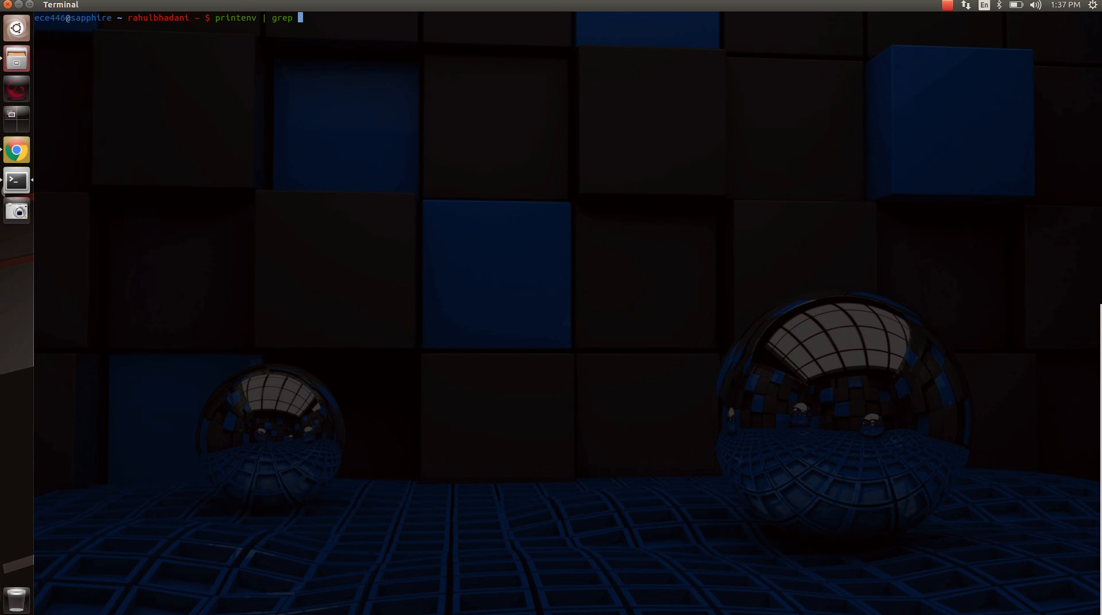
# Run printenv | grep ROS to list the ROS environment variables, including ROS_MASTER_URI.
pyautogui.press('Return')
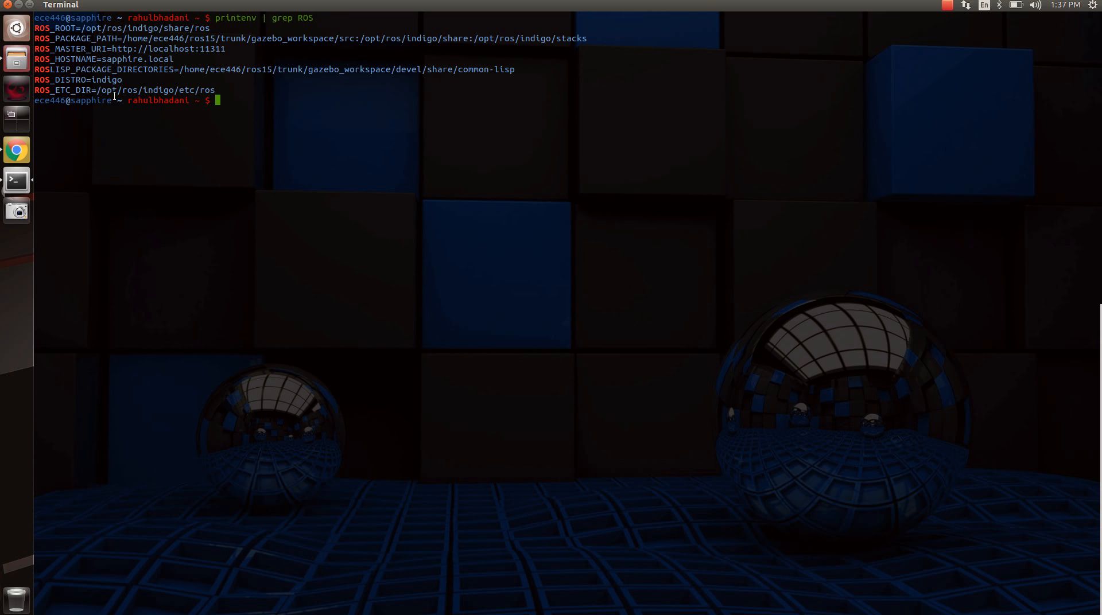
pyautogui.moveTo(80, 108)
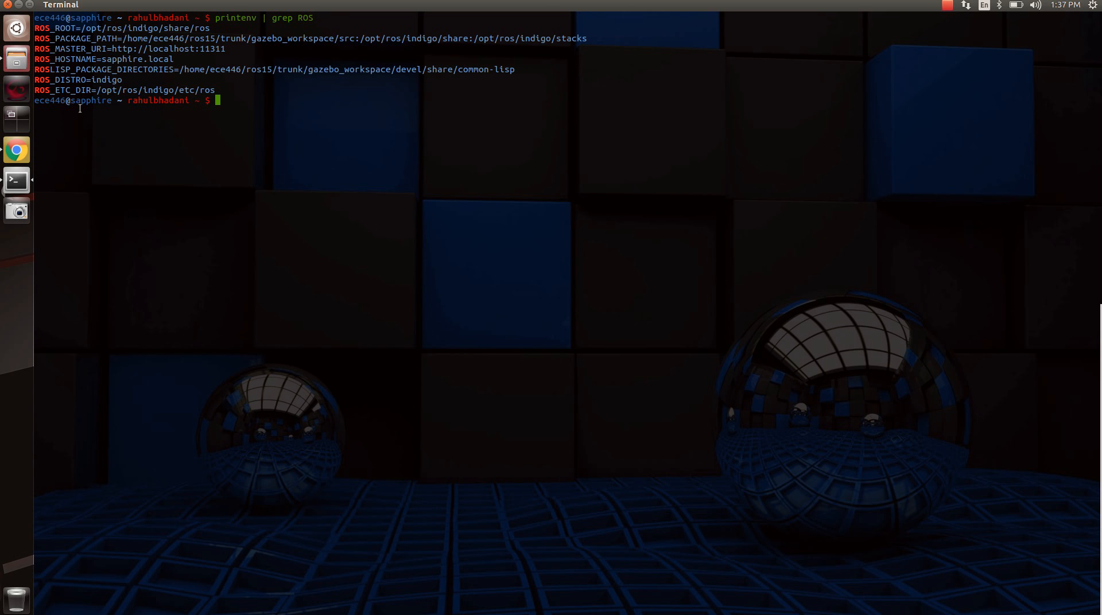
pyautogui.moveTo(227, 145)
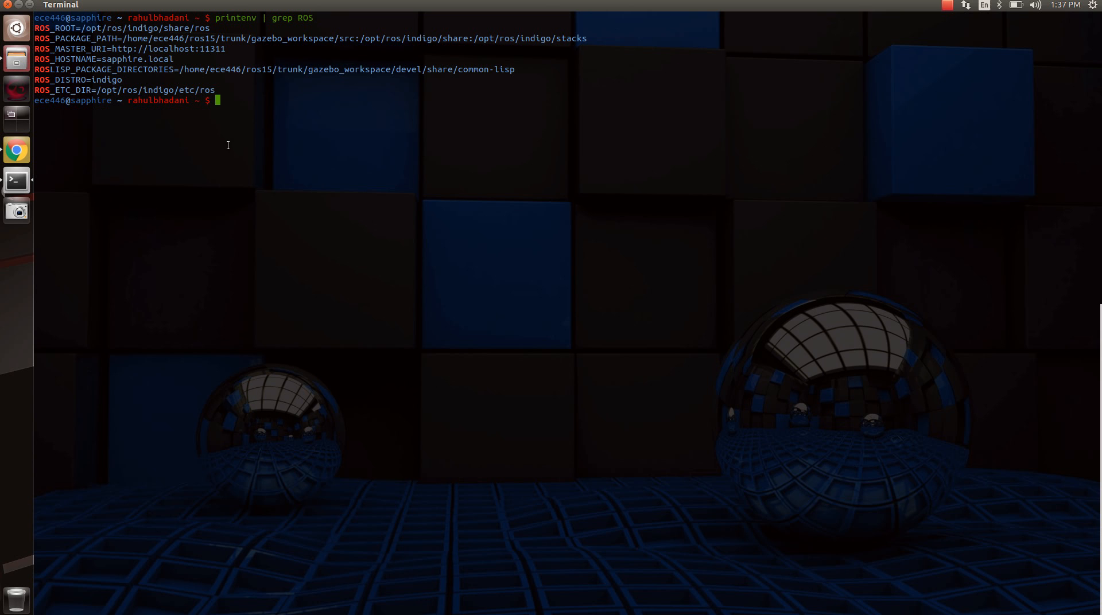
pyautogui.moveTo(151, 43)
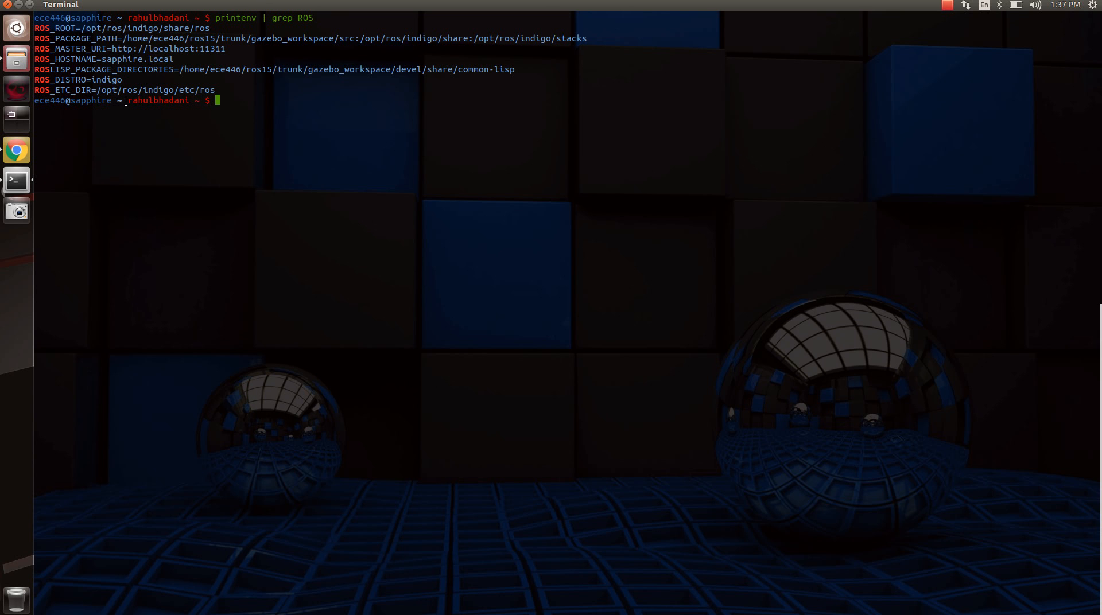
pyautogui.moveTo(187, 208)
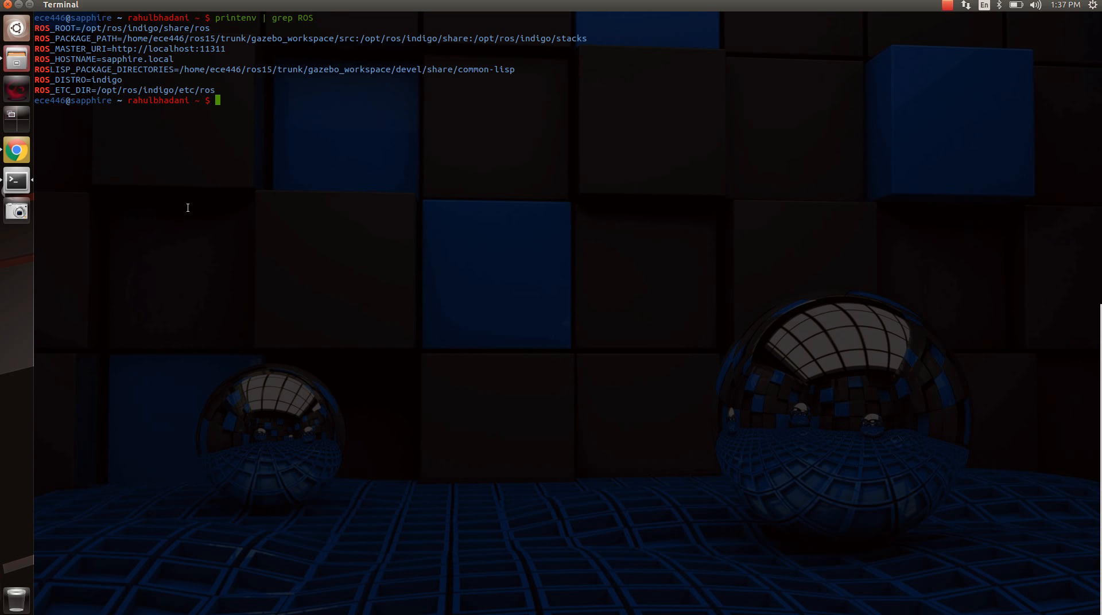
pyautogui.write('export ROS')
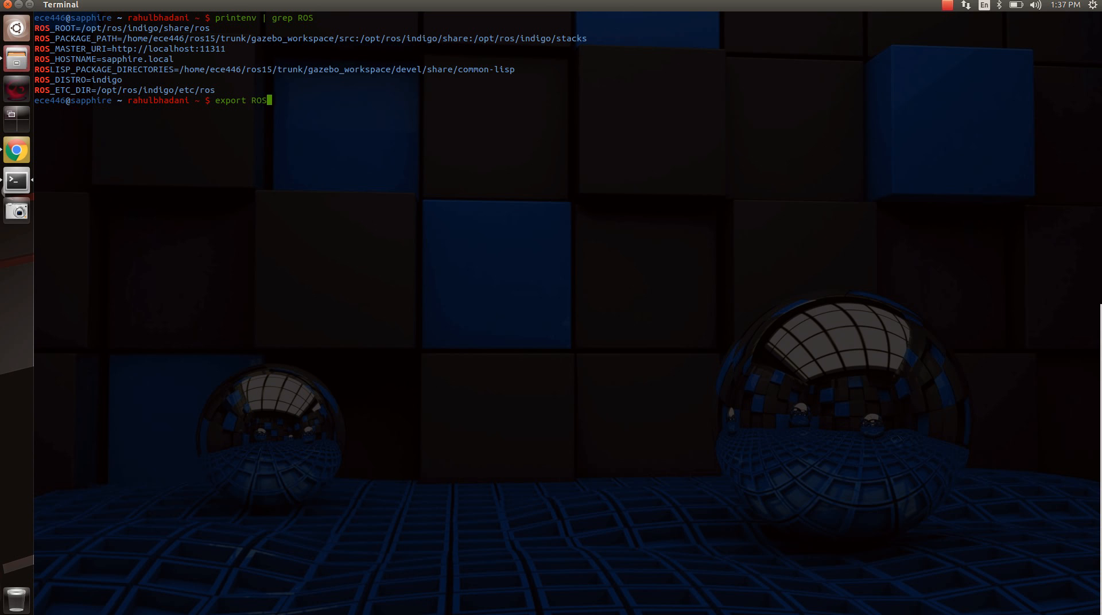
pyautogui.write('MASTER_')
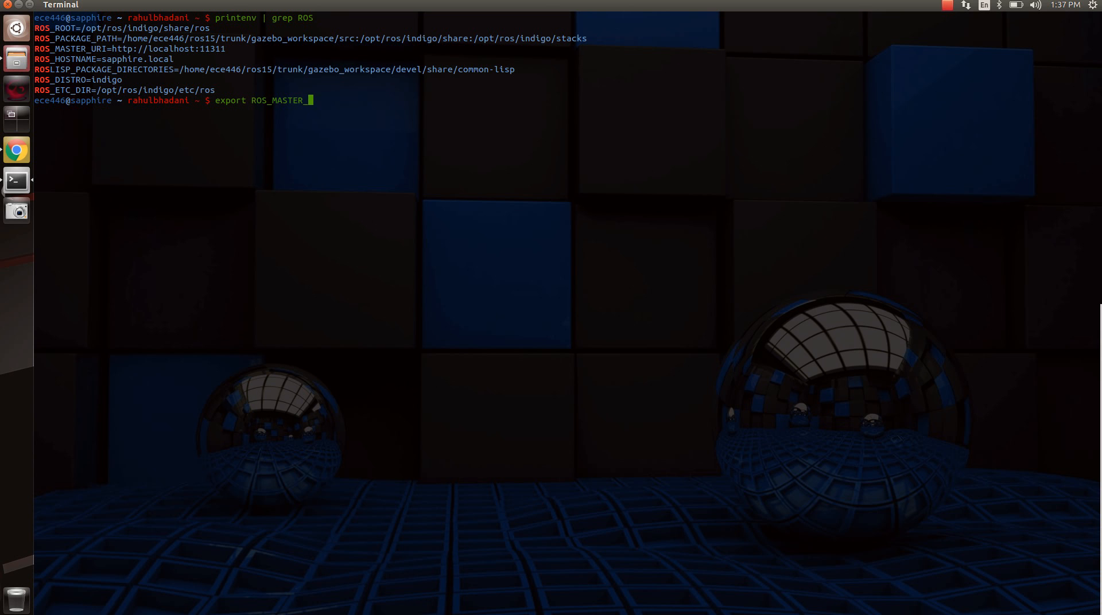
pyautogui.write('URI=htt')
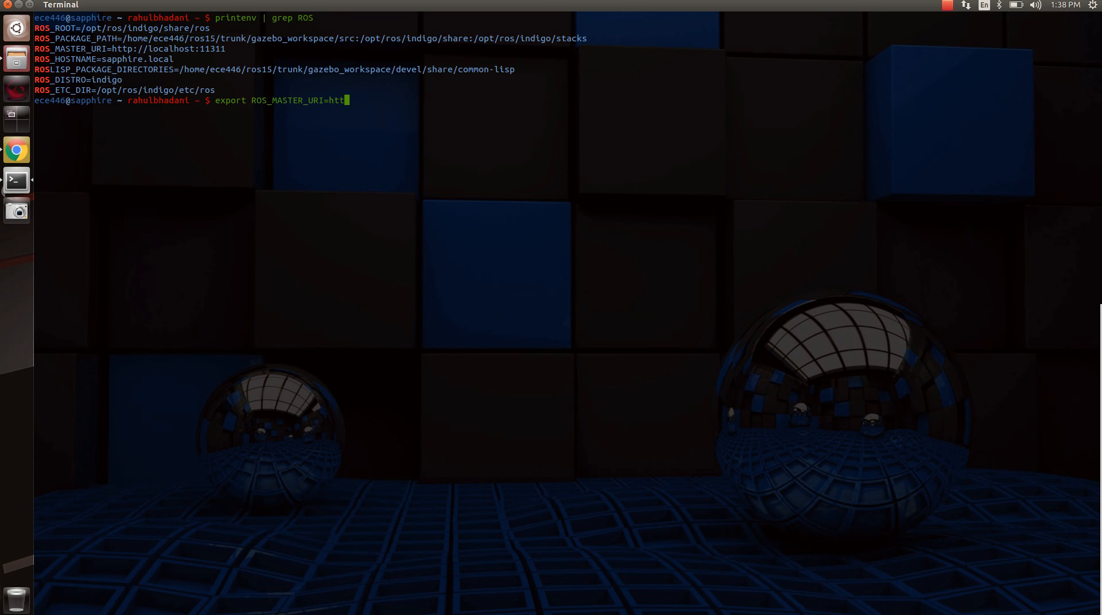
pyautogui.write('p://')
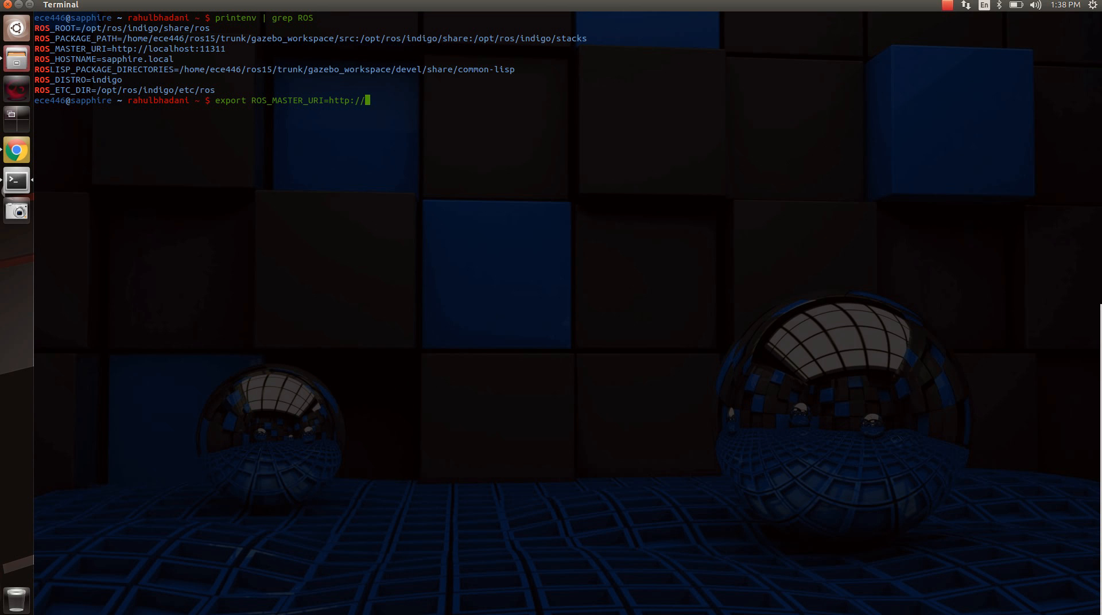
pyautogui.write('saphg')
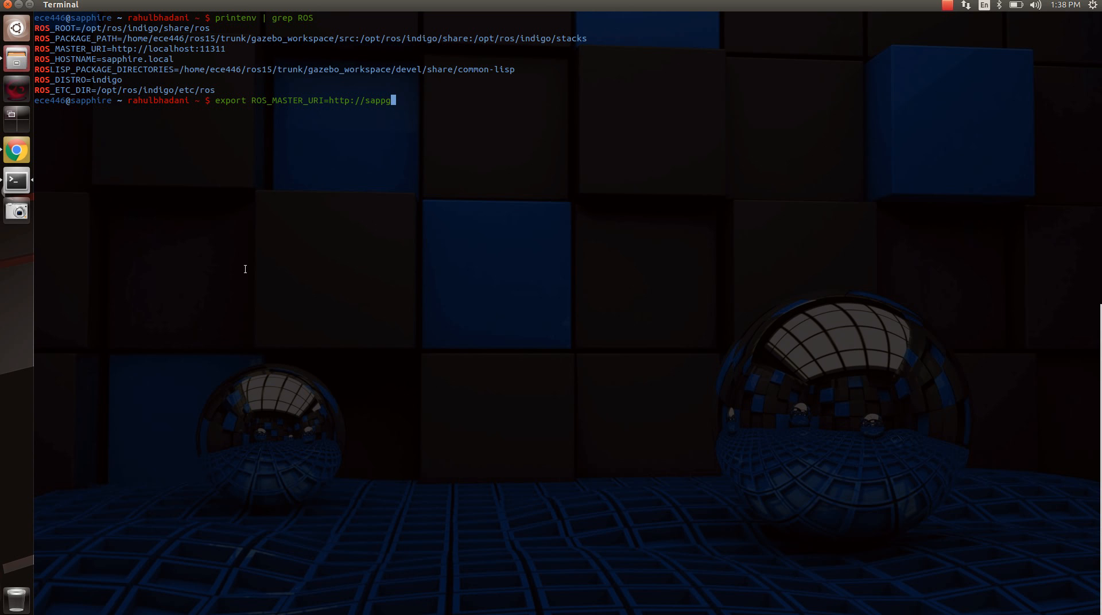
pyautogui.write('hire.')
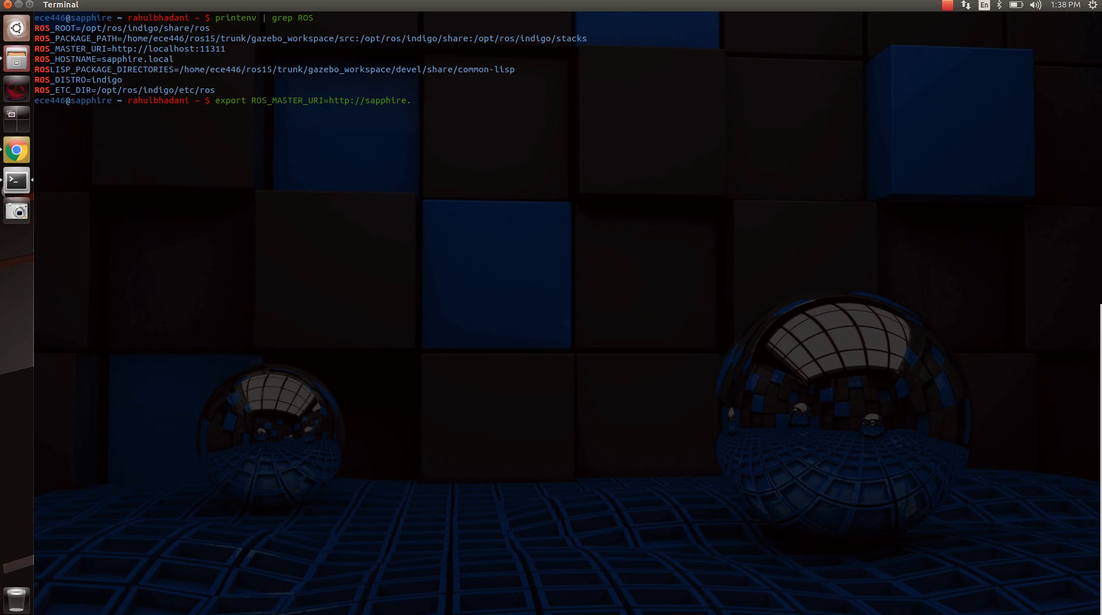
pyautogui.write('local')
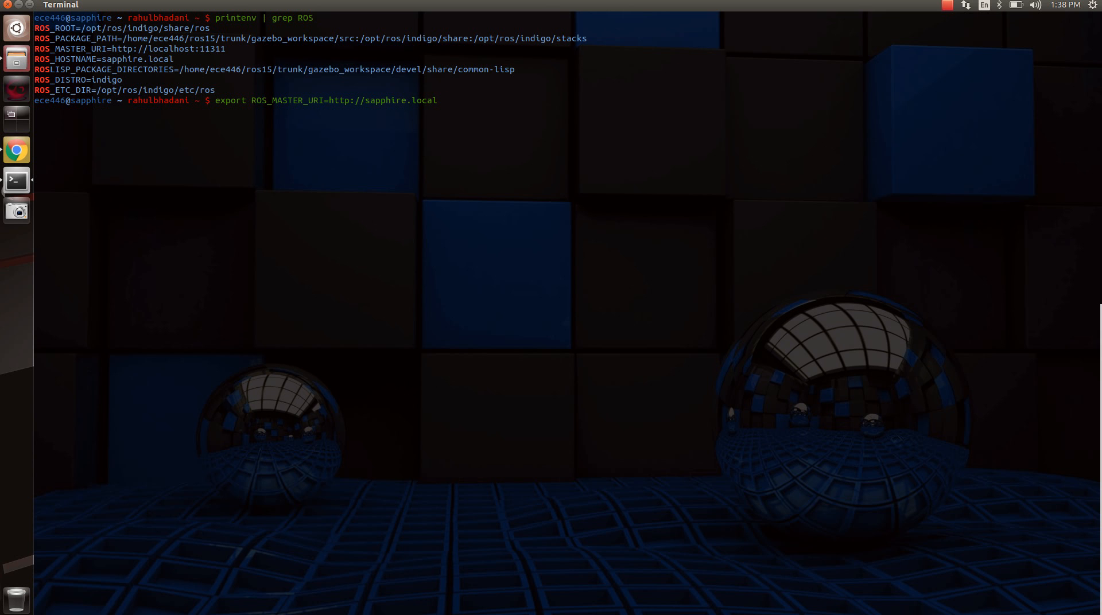
pyautogui.write(':11311')
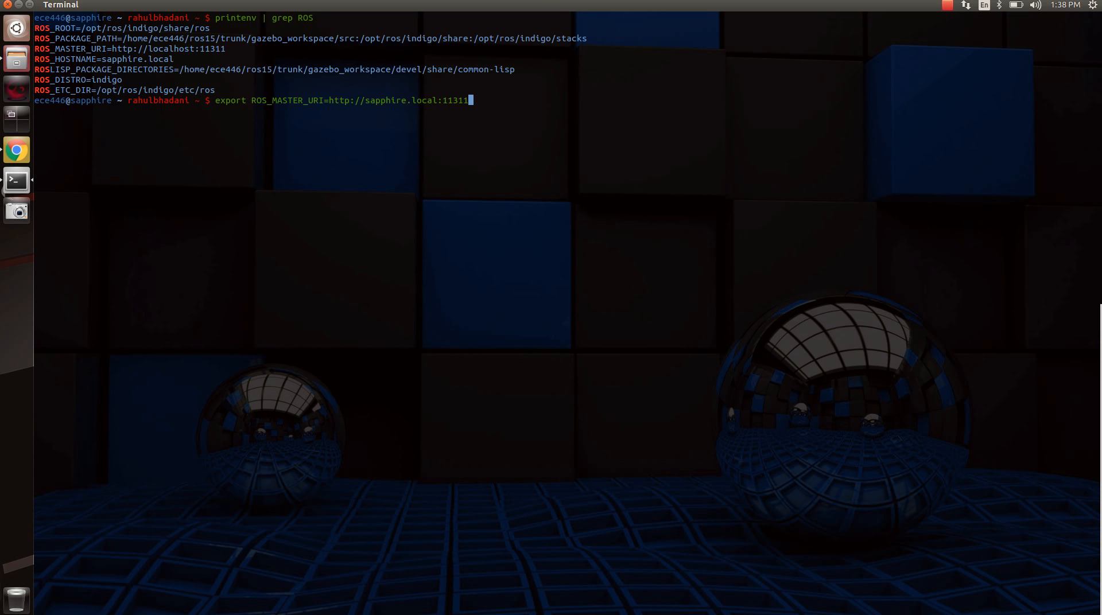
pyautogui.press('Return')
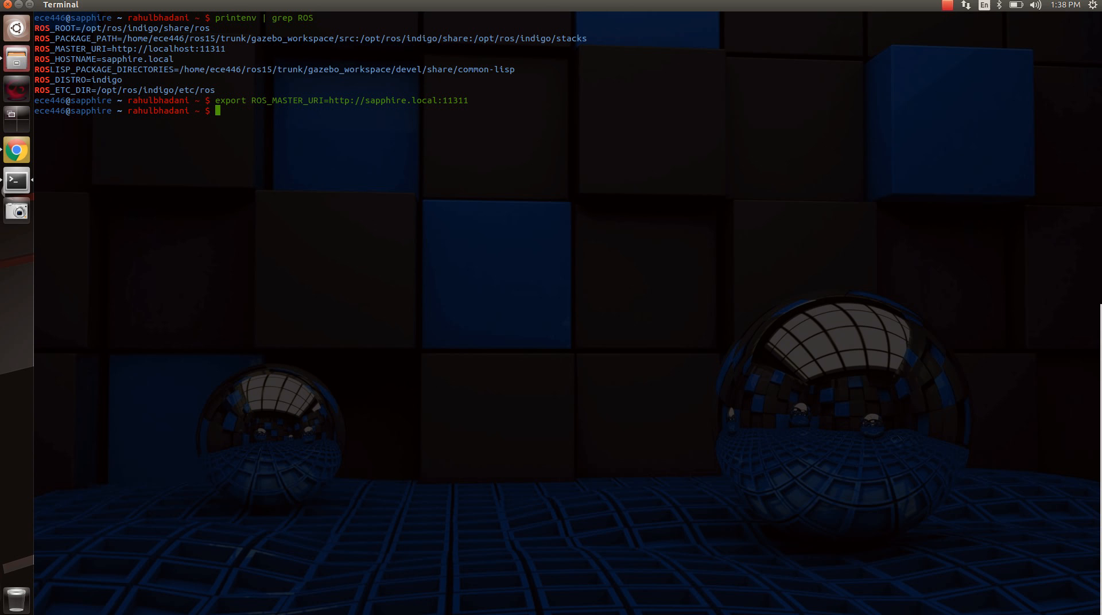
pyautogui.write('xyz.local:11311')
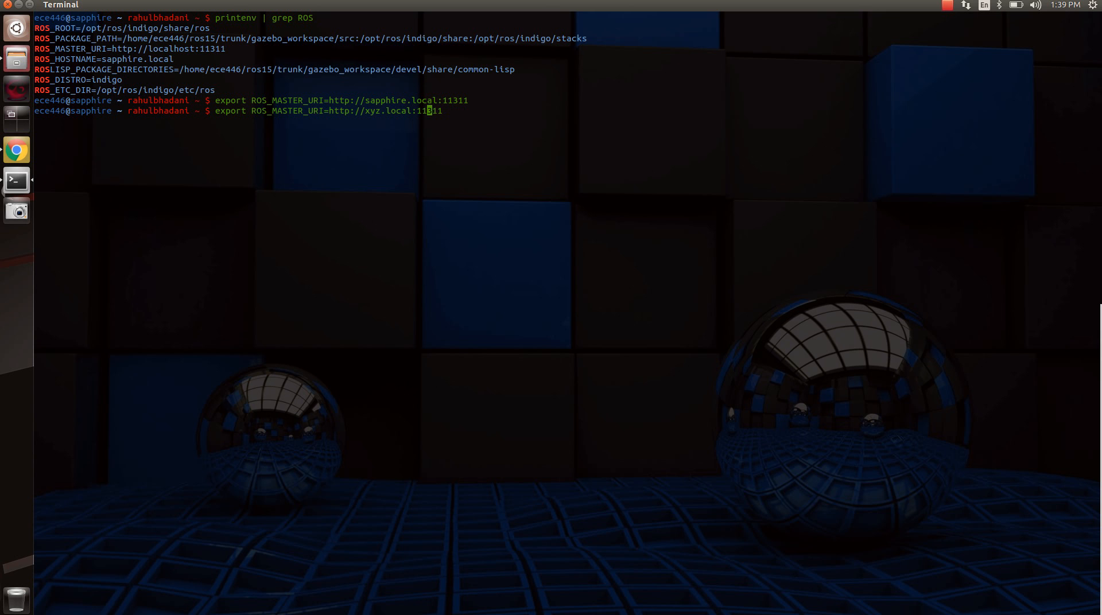
pyautogui.press('BackSpace')
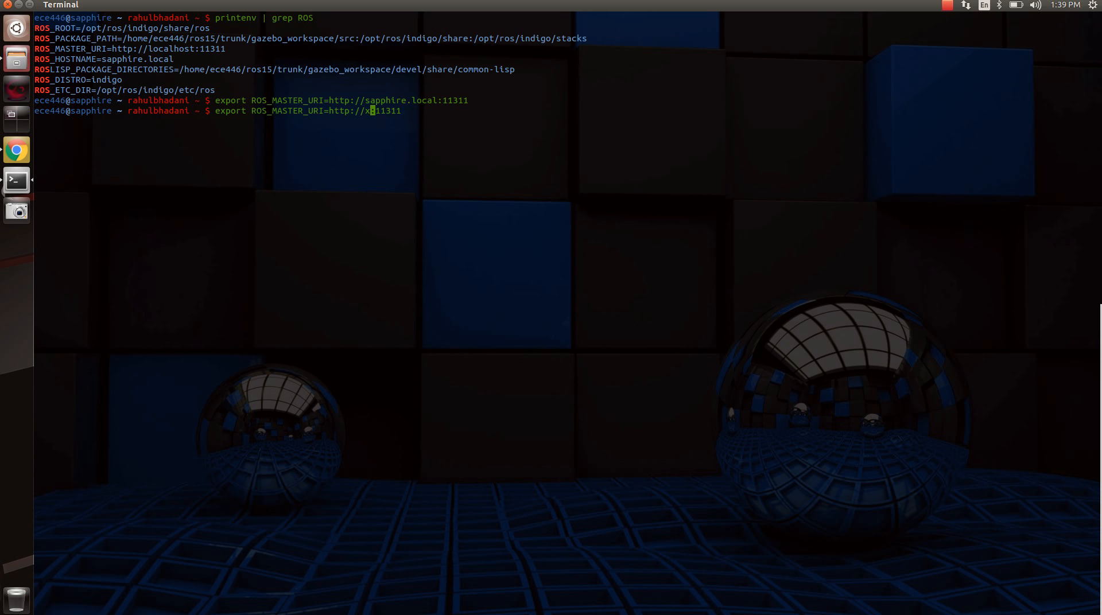
pyautogui.press('BackSpace')
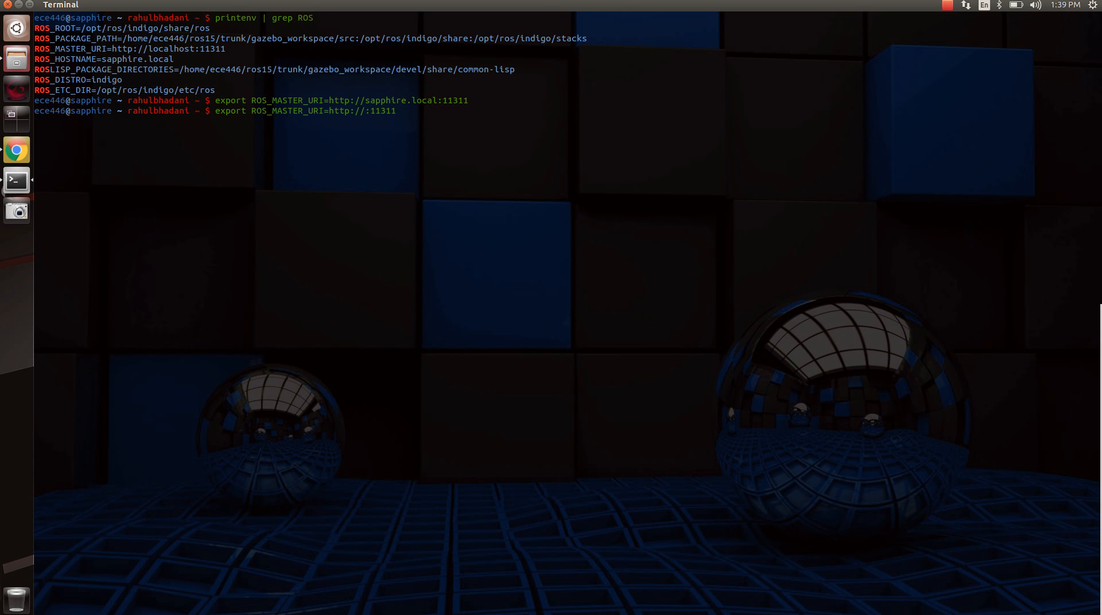
pyautogui.write('1')
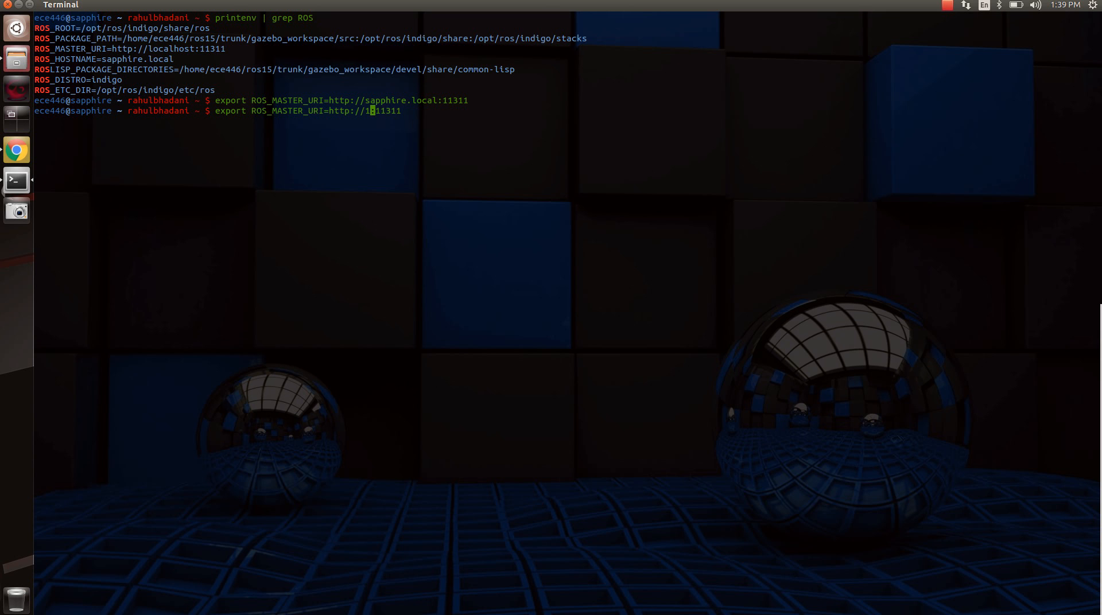
pyautogui.write('50.134.24.')
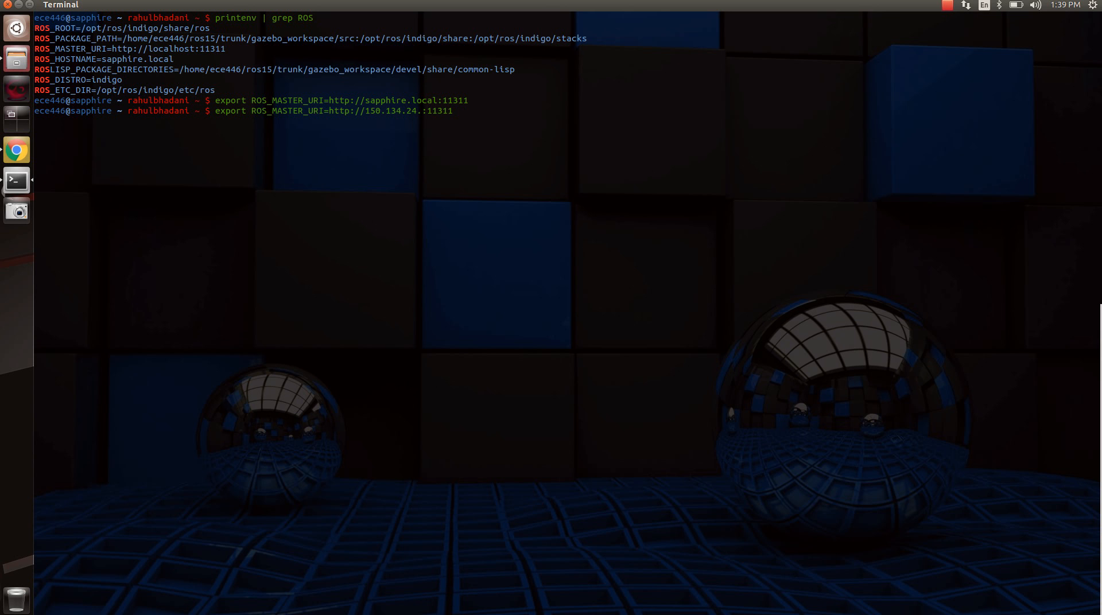
pyautogui.write('42')
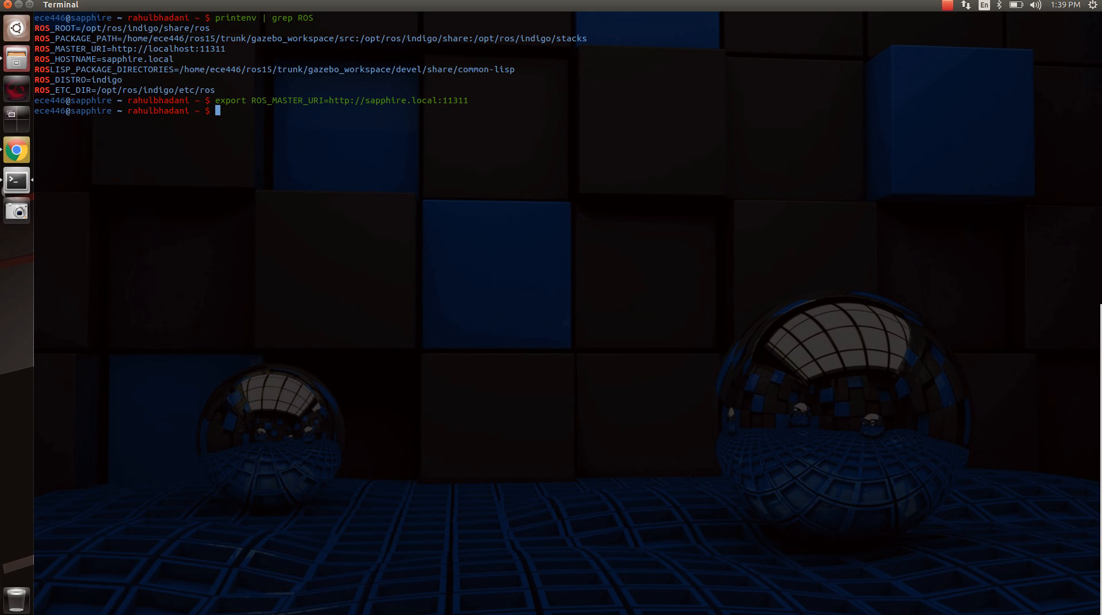
pyautogui.moveTo(176, 67)
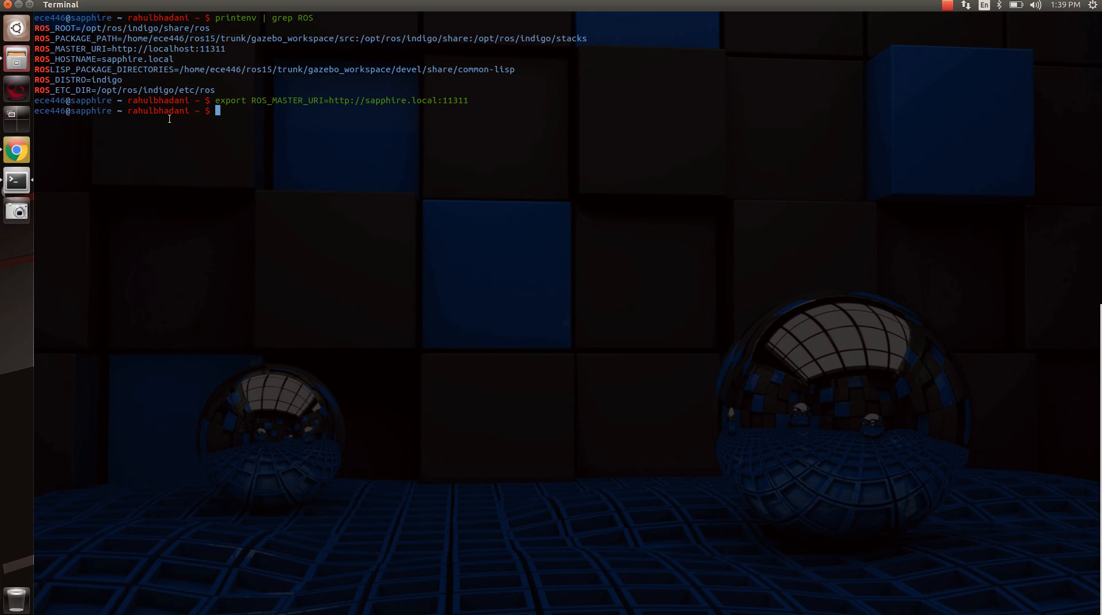
# Run source /opt/ros/indigo/setup.bash to load the ROS Indigo environment.
pyautogui.write('source')
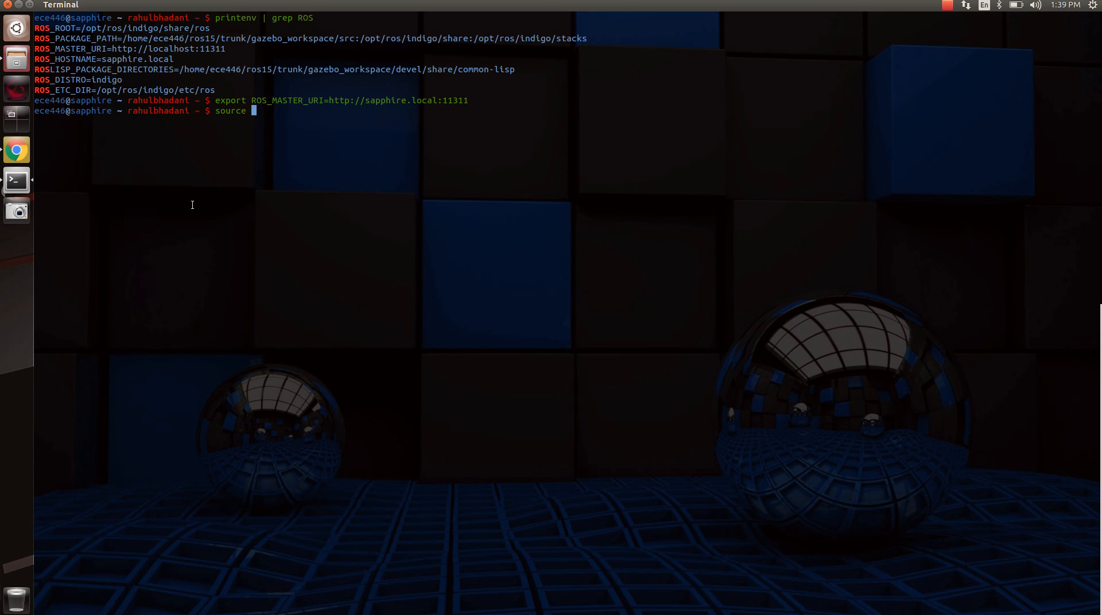
pyautogui.write('/opt/')
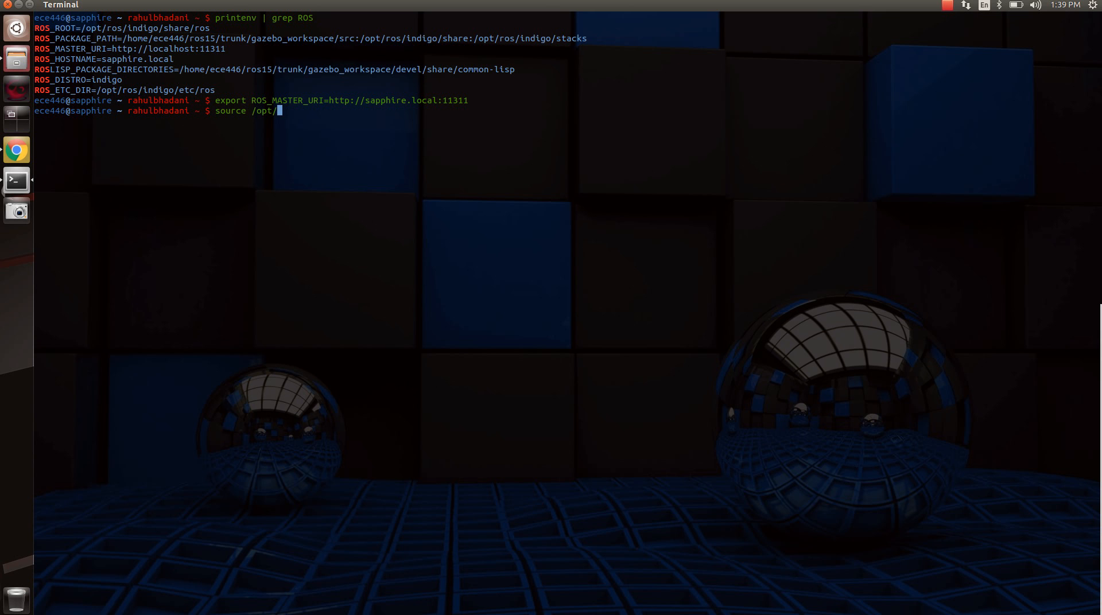
pyautogui.write('ros/')
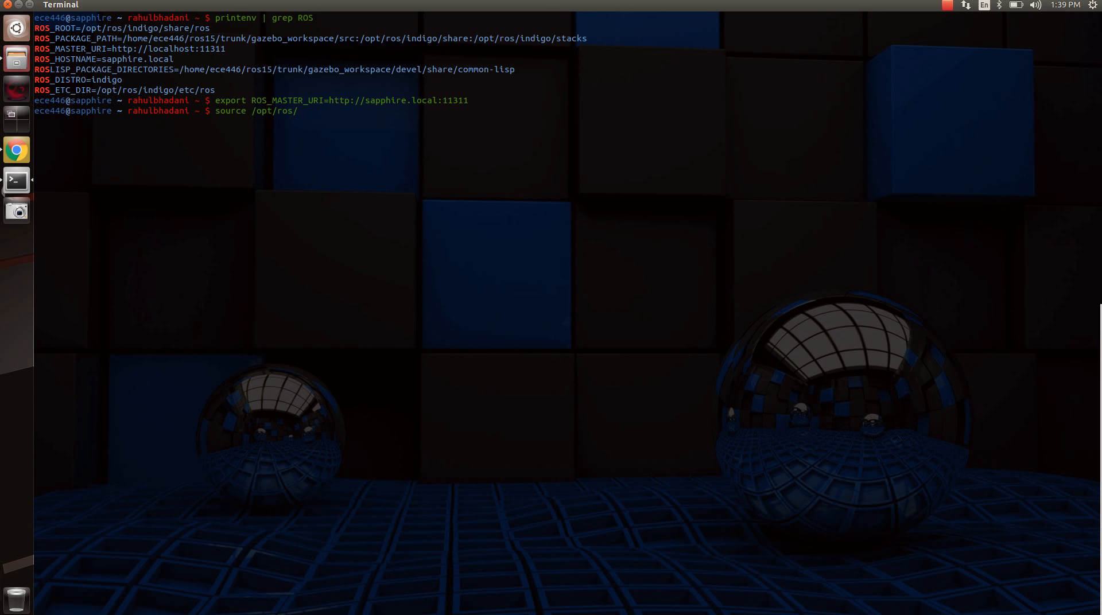
pyautogui.write('indigo/')
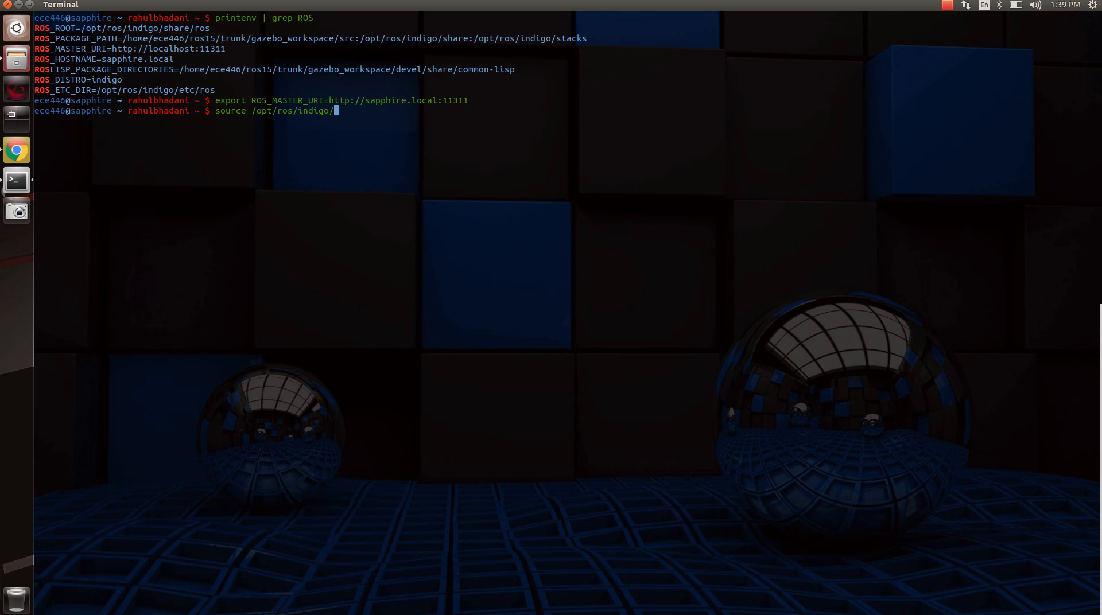
pyautogui.write('setup.bah')
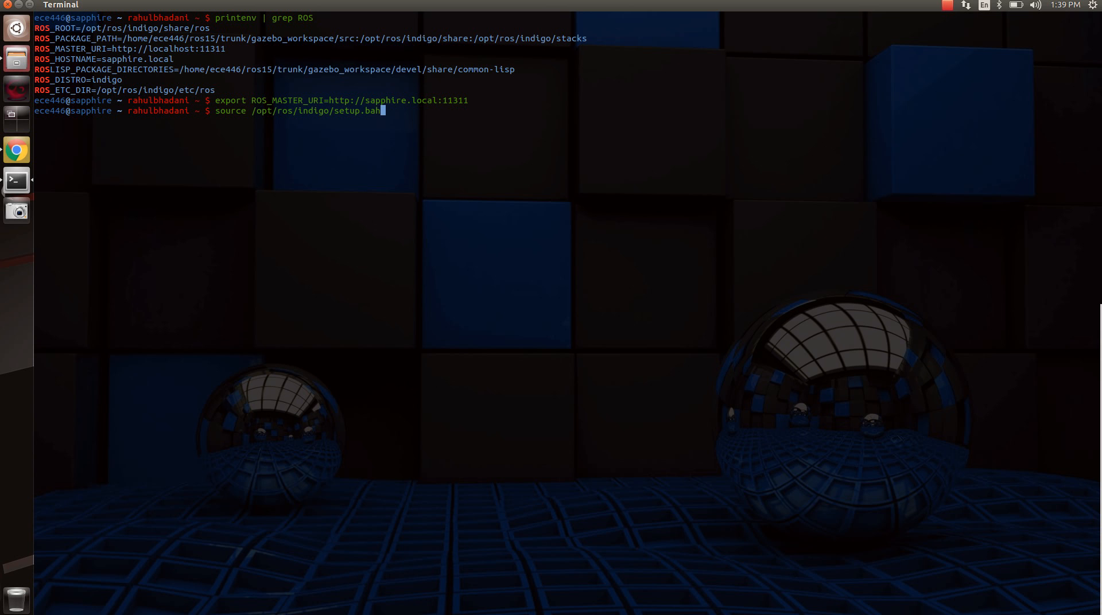
pyautogui.write('s')
pyautogui.press('Return')
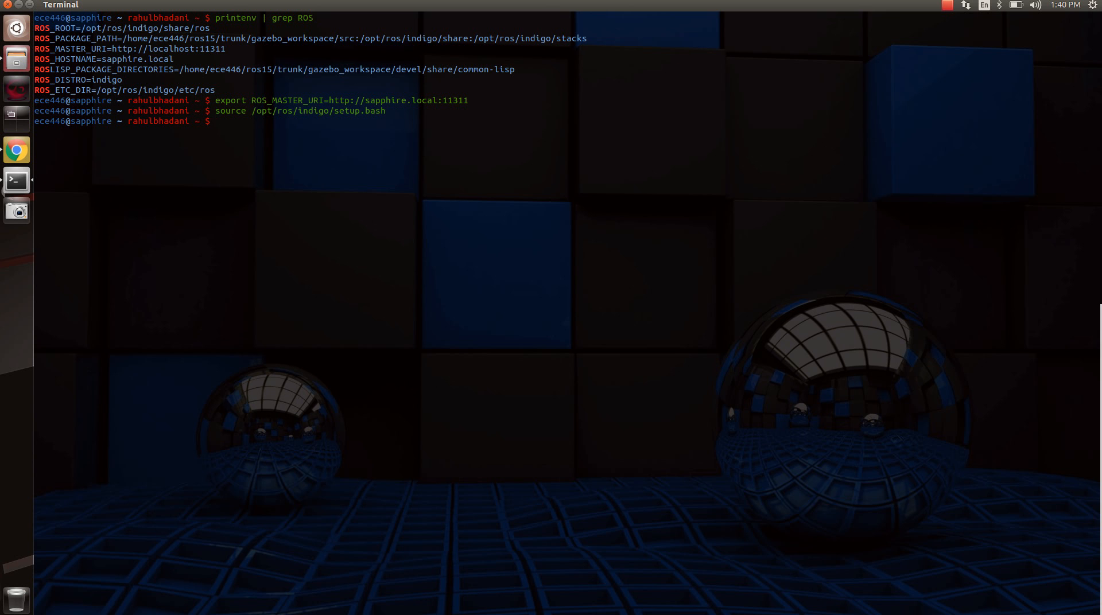
pyautogui.write('vi')
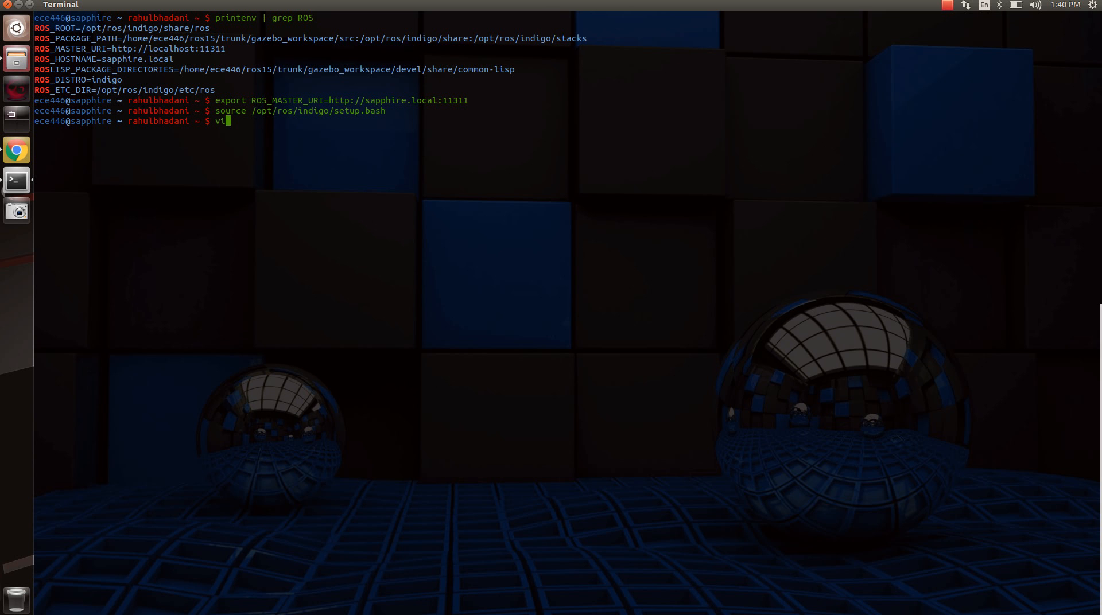
pyautogui.write('.')
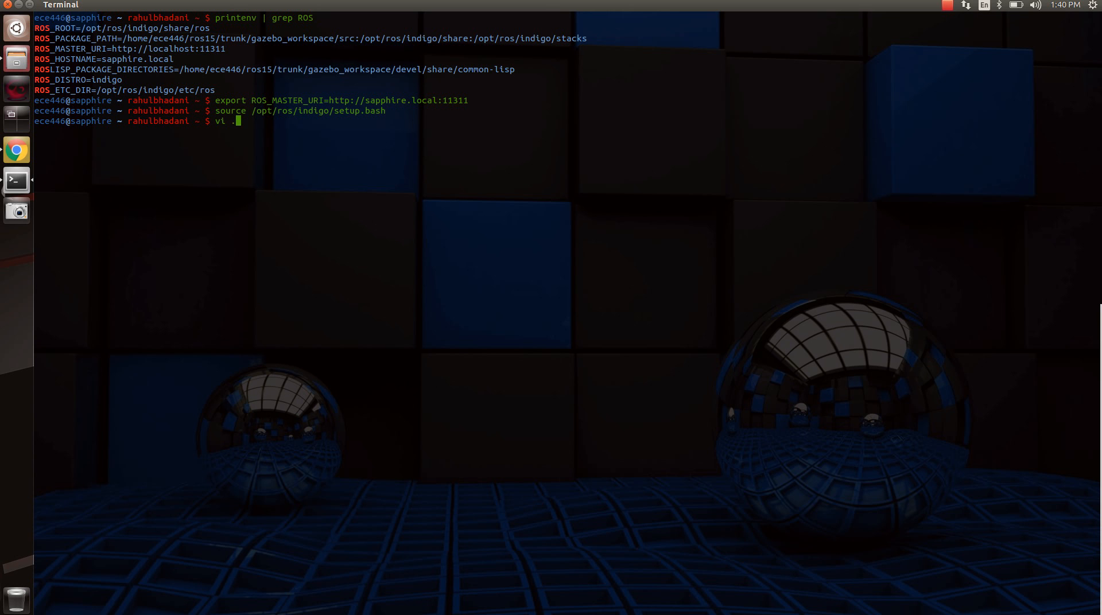
pyautogui.press('Return')
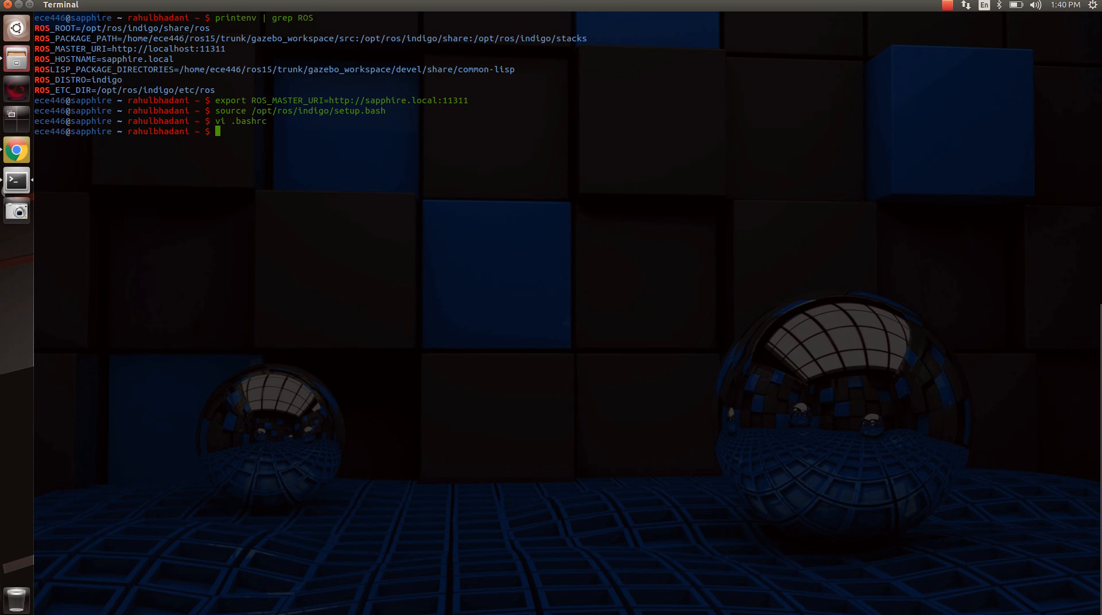
# Create the catkin_workspace directory with mkdir and change into it.
pyautogui.write('mkdir')
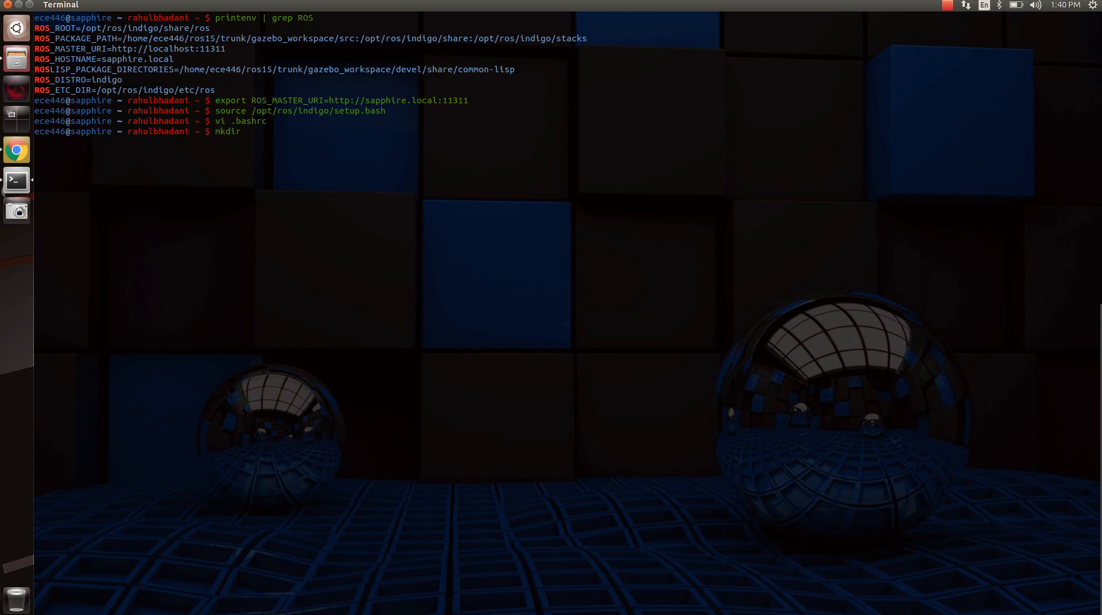
pyautogui.write('c')
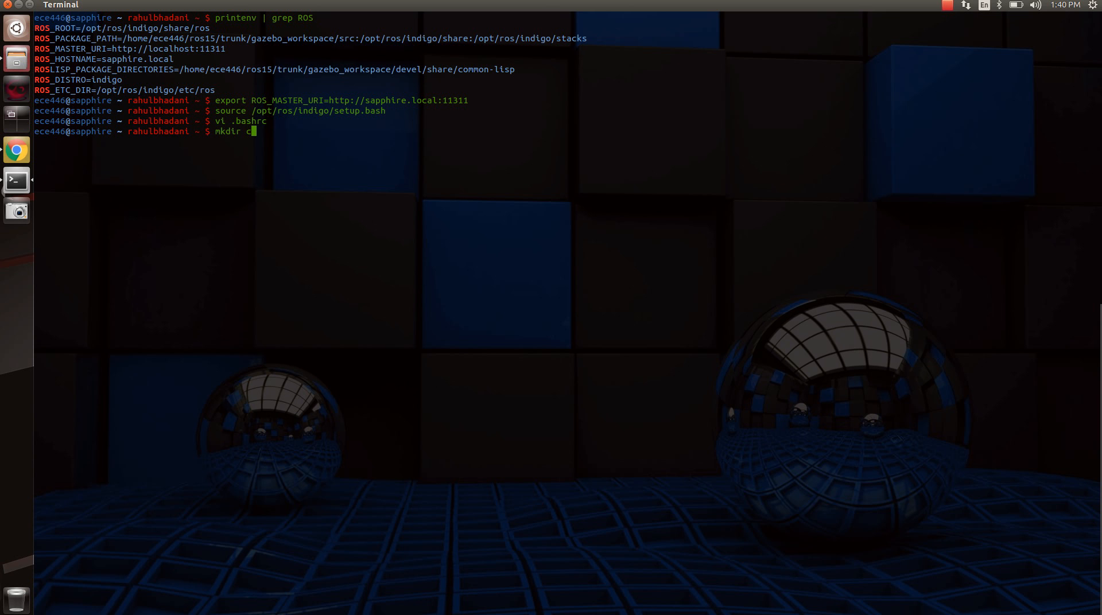
pyautogui.write('atkin_')
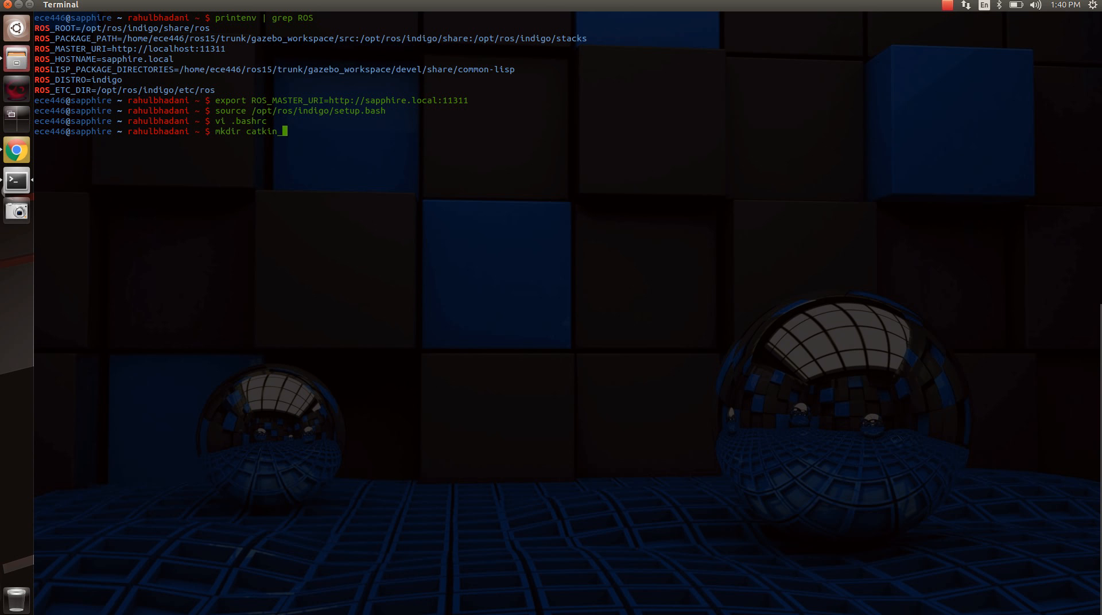
pyautogui.write('workspa')
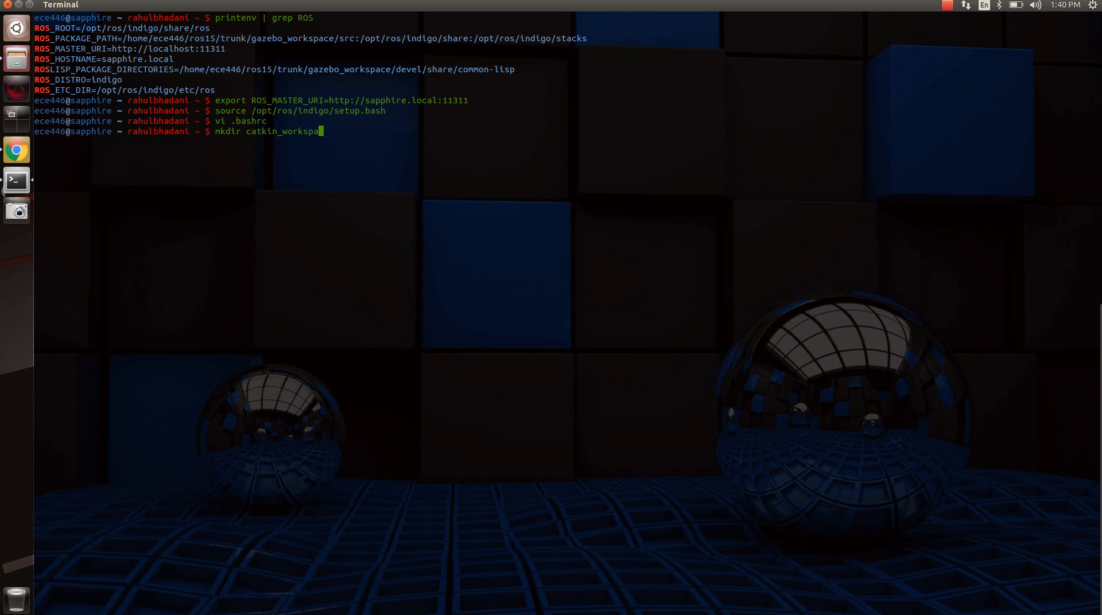
pyautogui.press('Return')
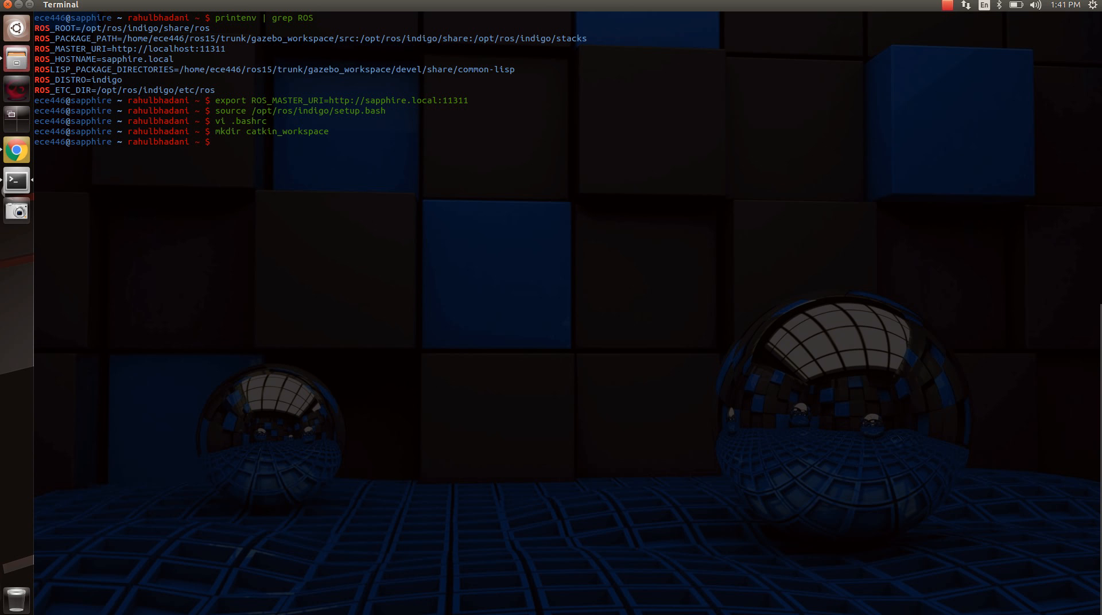
pyautogui.write('cd catk')
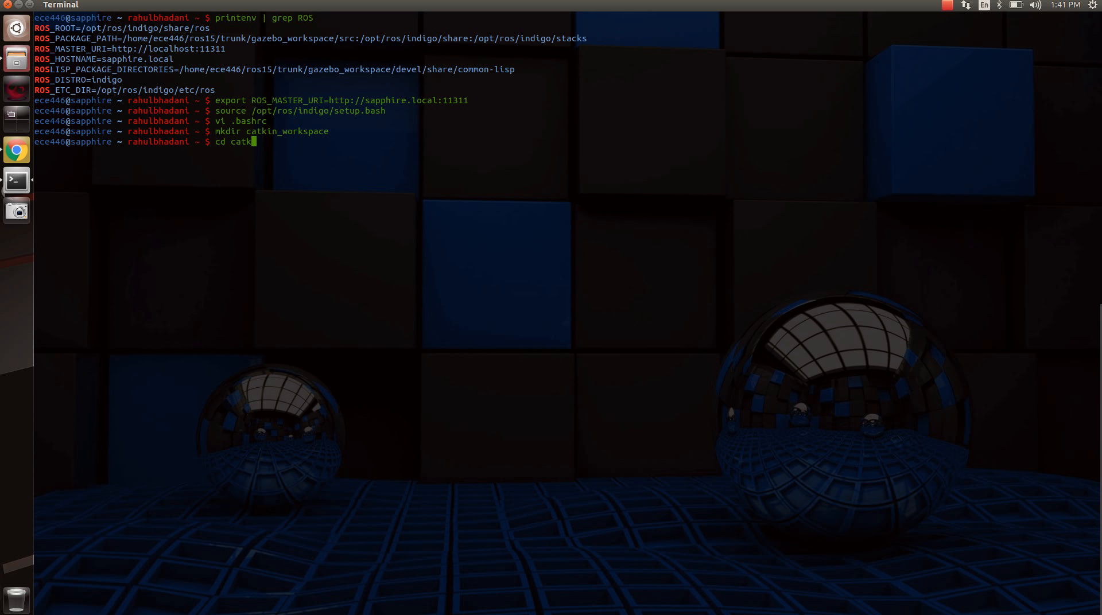
pyautogui.press('Return')
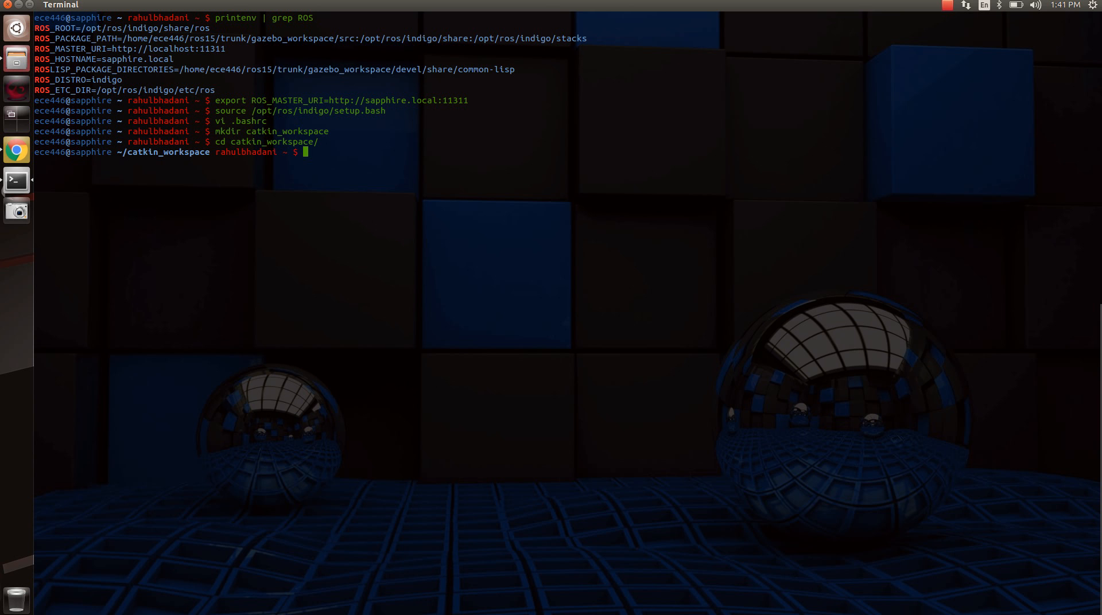
# Create a src folder inside catkin_workspace with mkdir src.
pyautogui.write('m')
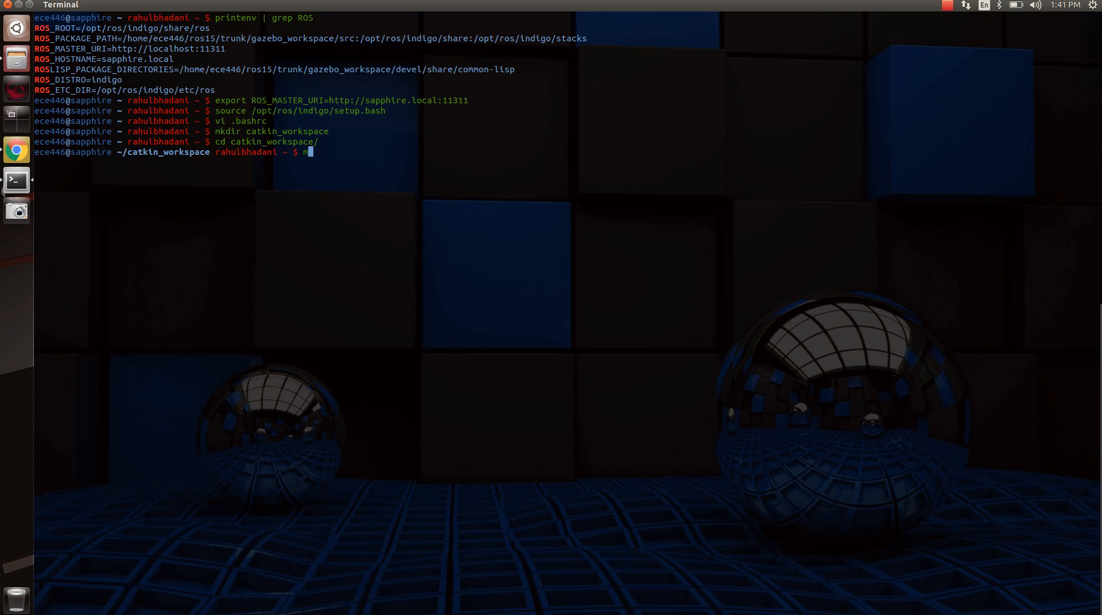
pyautogui.write('kdir src')
pyautogui.write('cd src/')
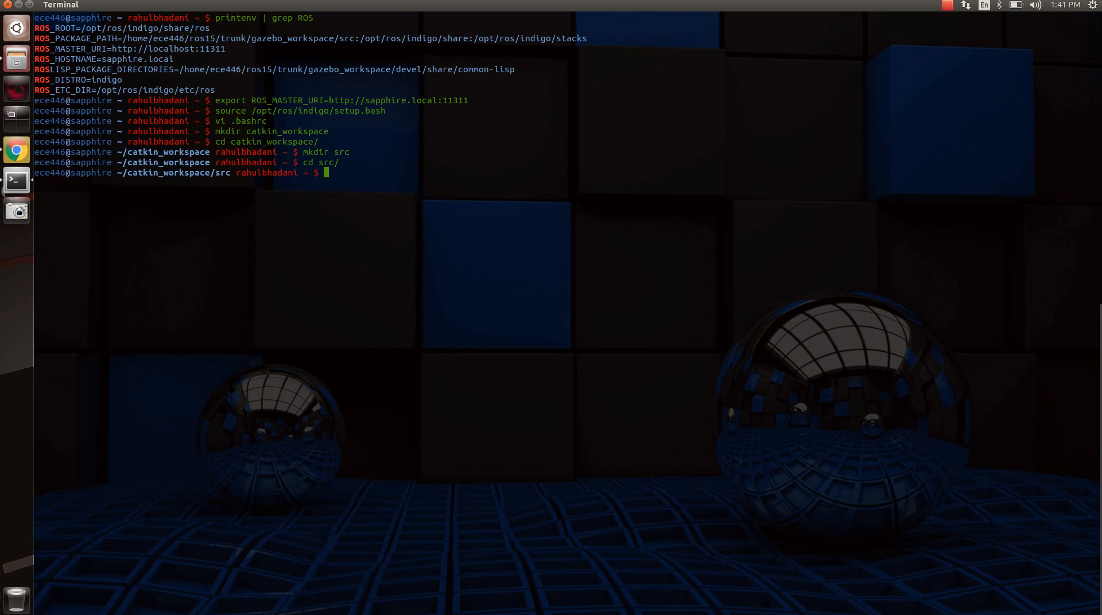
# Run catkin_init_workspace in src to link the top-level CMakeLists.txt.
pyautogui.write('cat')
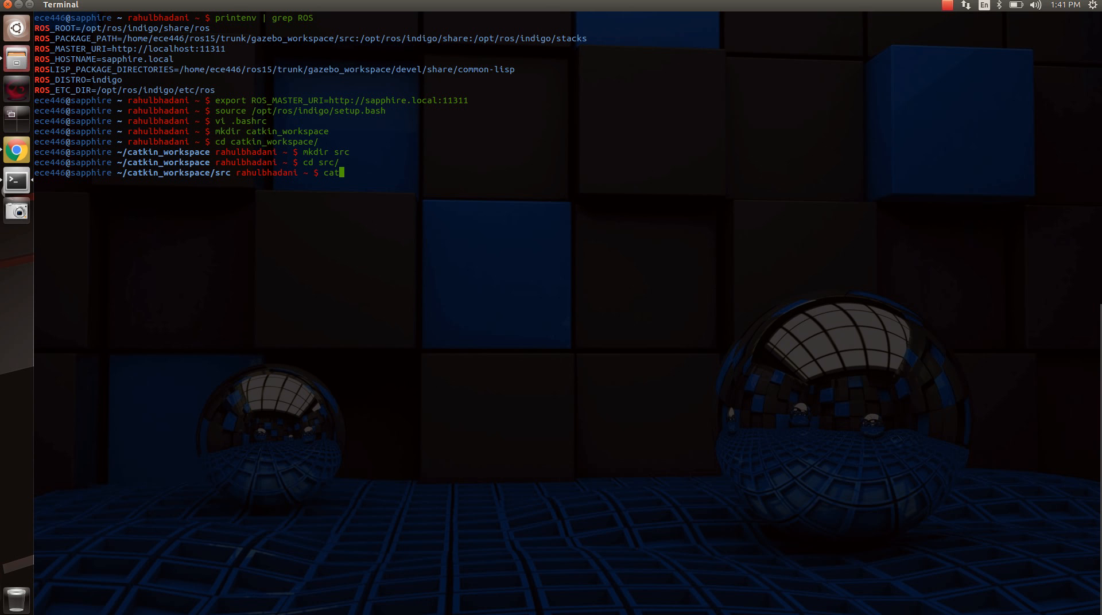
pyautogui.write('kin')
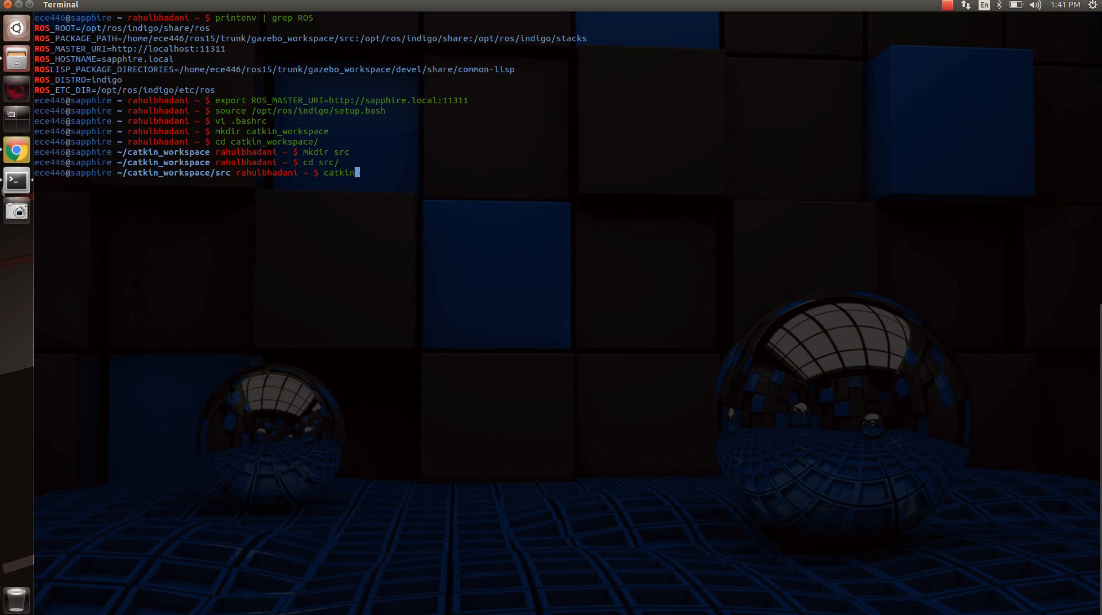
pyautogui.write('_init_wo')
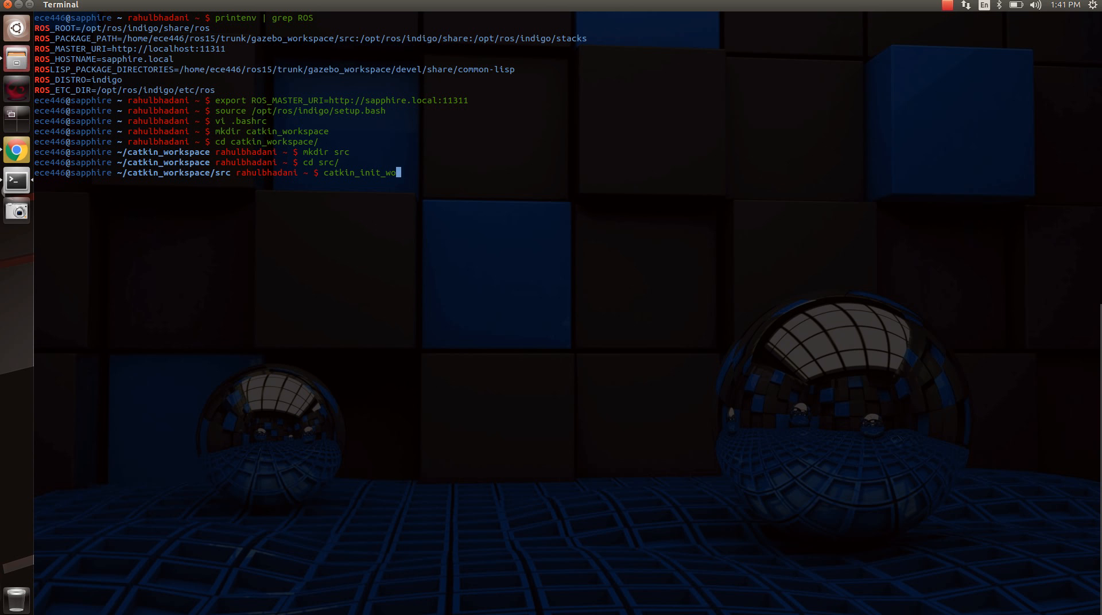
pyautogui.press('Return')
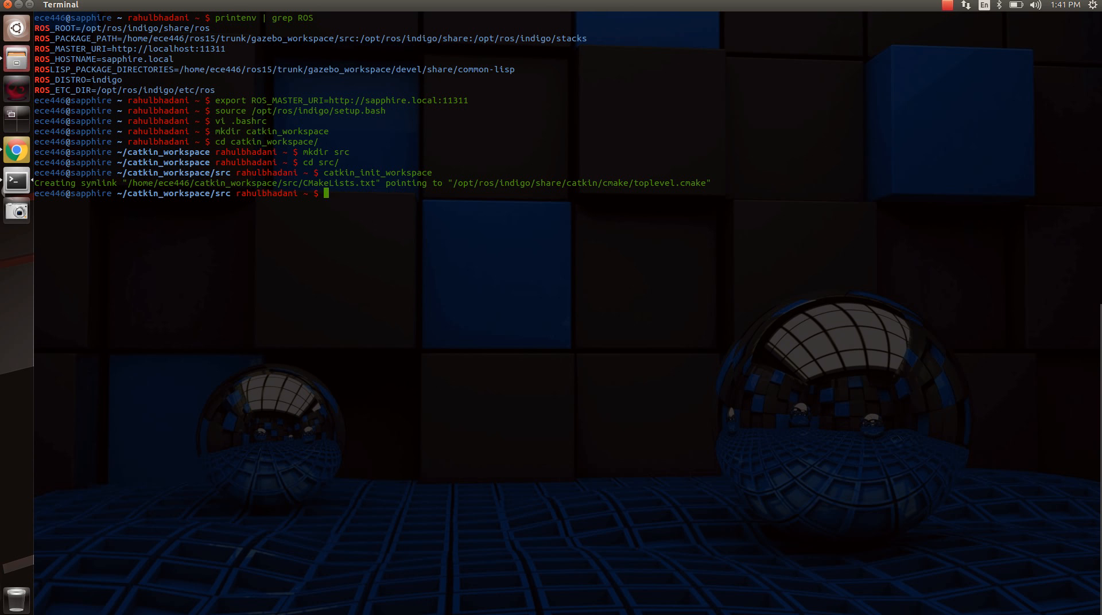
# Return to catkin_workspace with cd .. and list its contents with ls -lrt.
pyautogui.write('cd ..')
pyautogui.write('k')
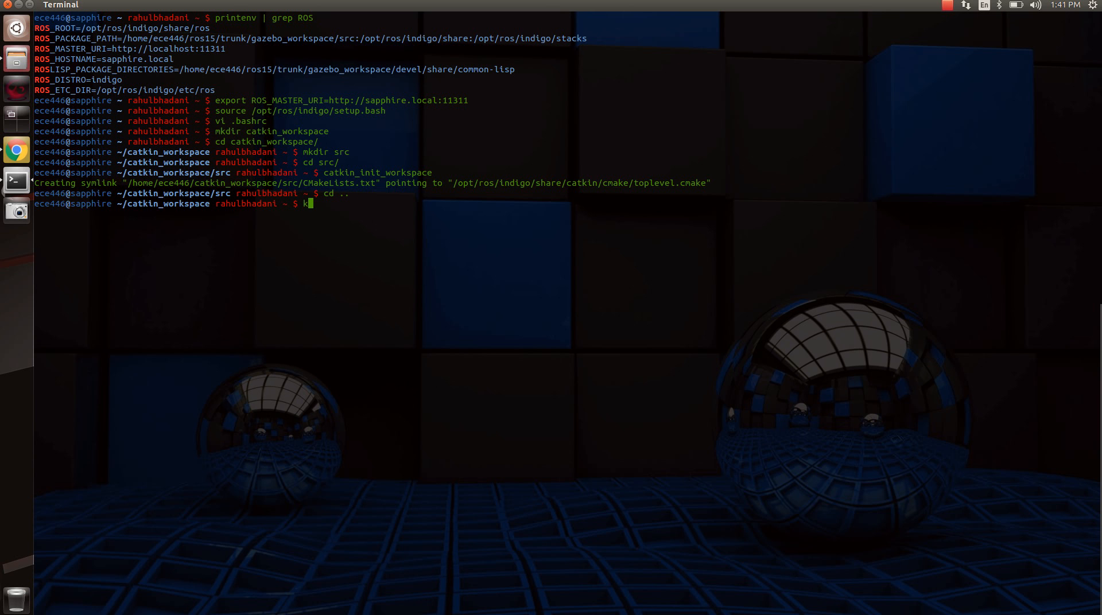
pyautogui.write('ls -lrt')
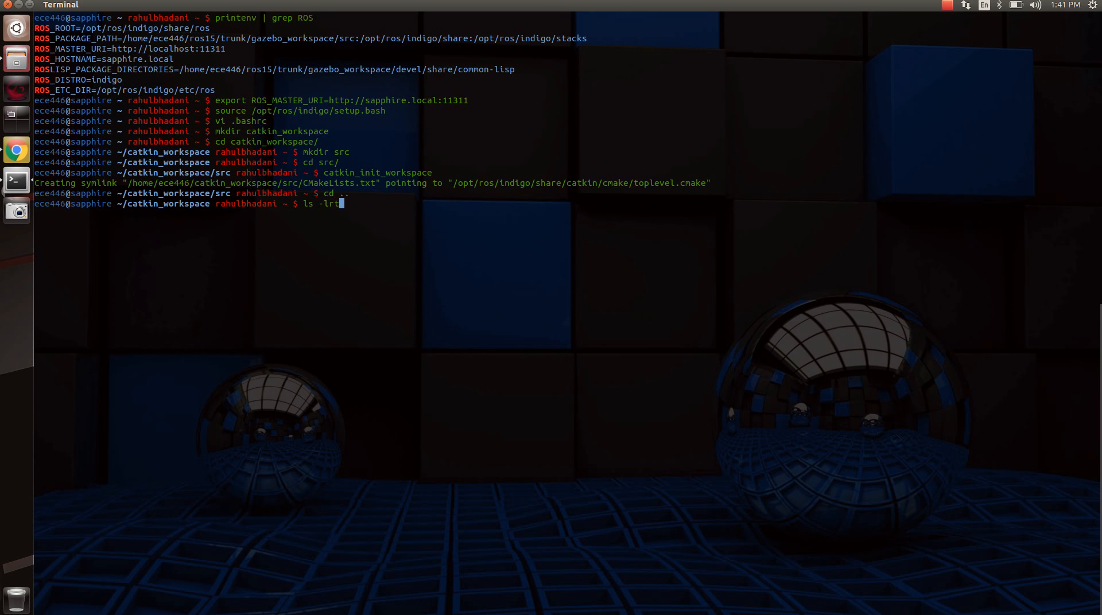
pyautogui.press('Return')
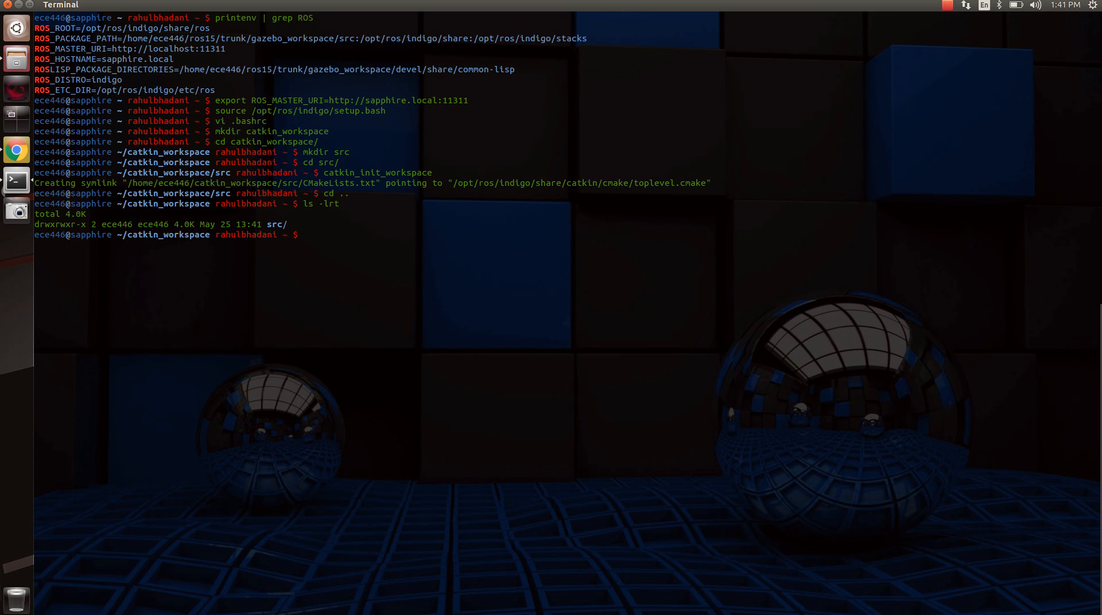
# Run catkin_make to build the workspace, then list it to see build and devel beside src.
pyautogui.write('cat')
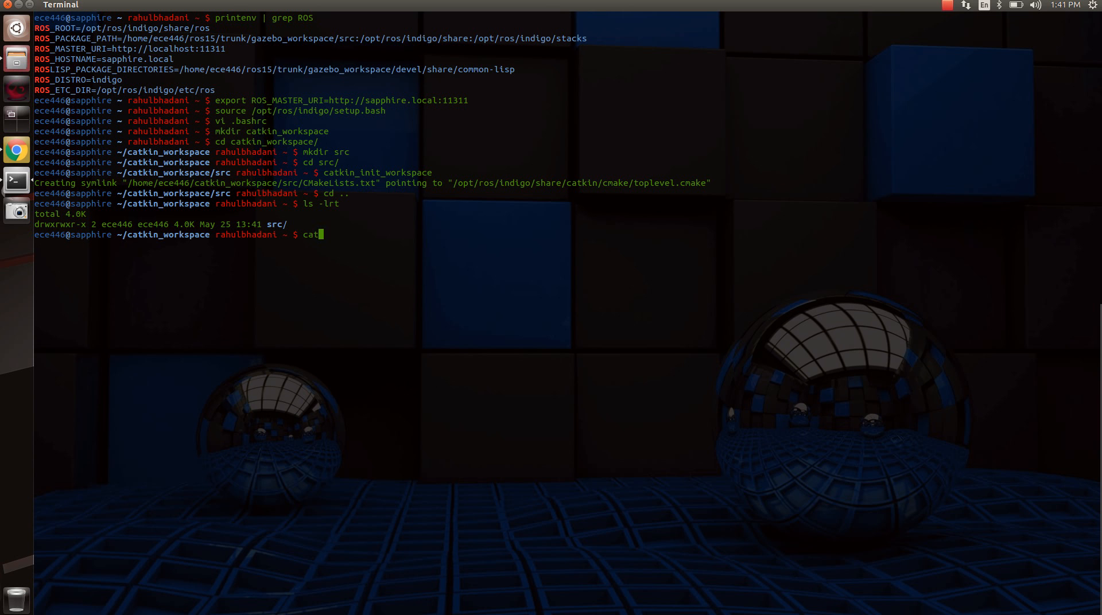
pyautogui.write('kin_make')
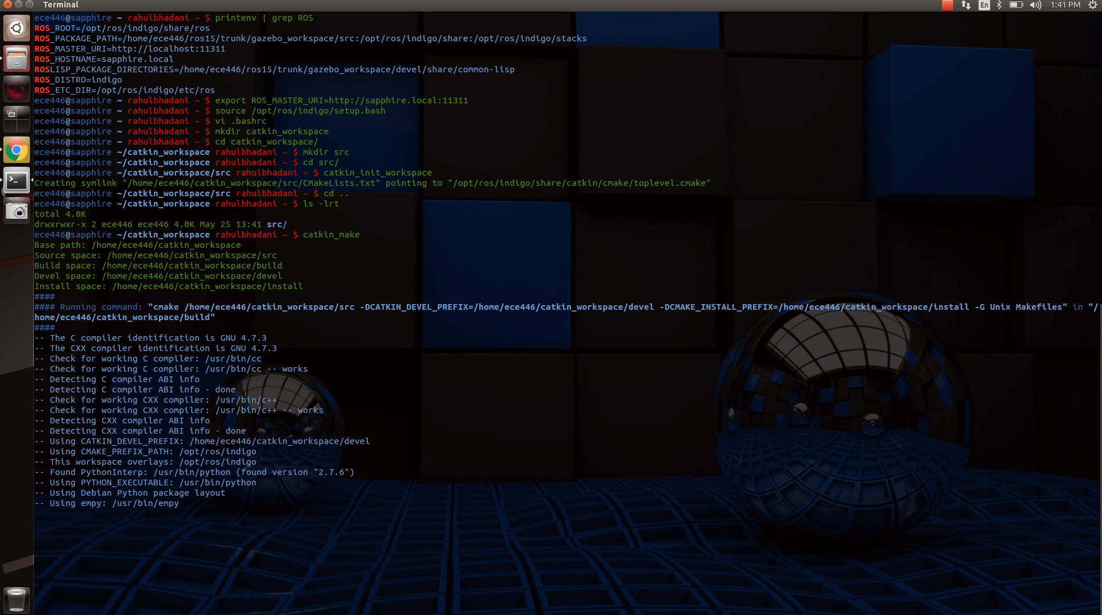
pyautogui.scroll(-3)
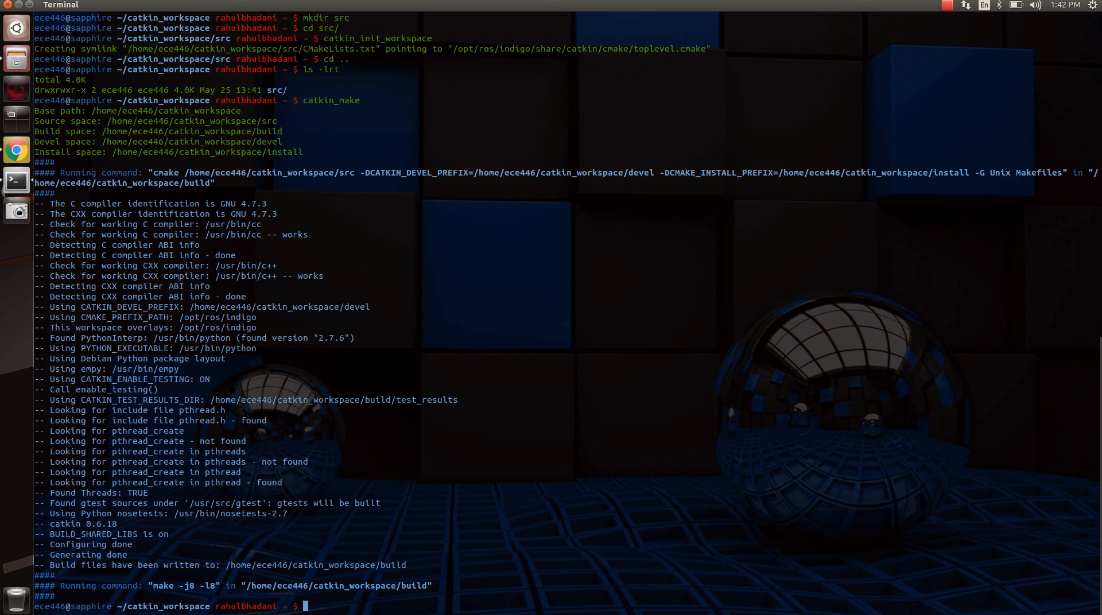
pyautogui.write('ls -lrt')
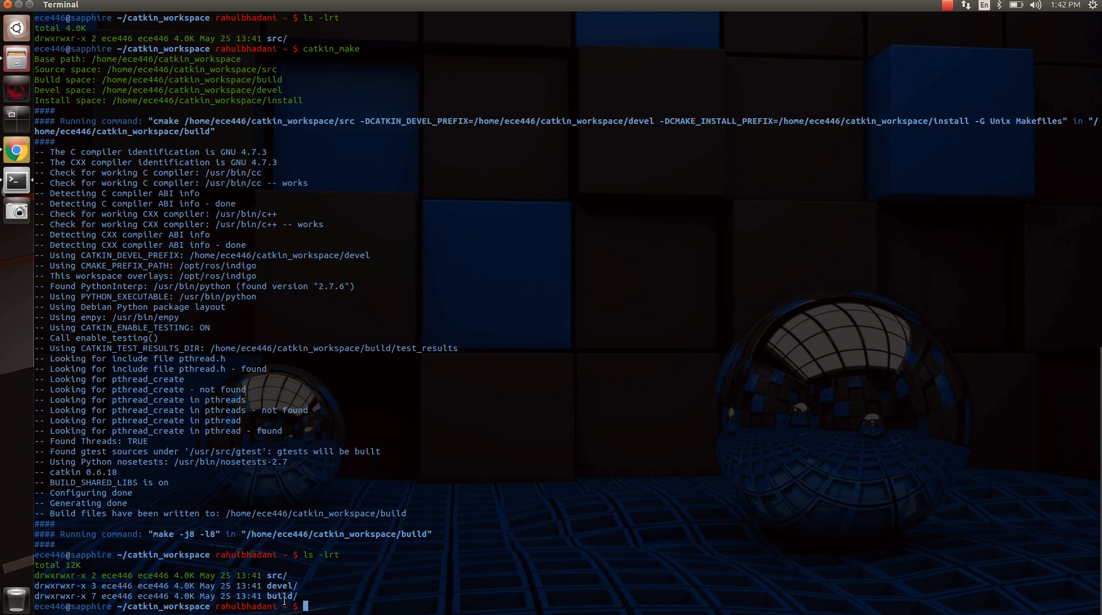
# Run source devel/setup.bash to load the built workspace's environment.
pyautogui.write('source devel/')
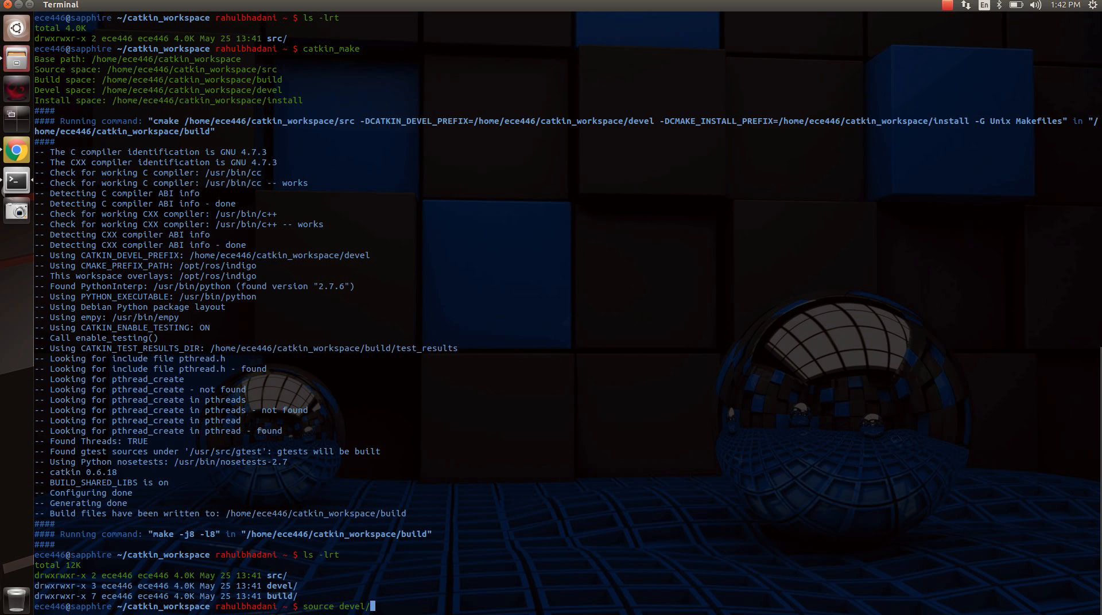
pyautogui.write('setup.bas')
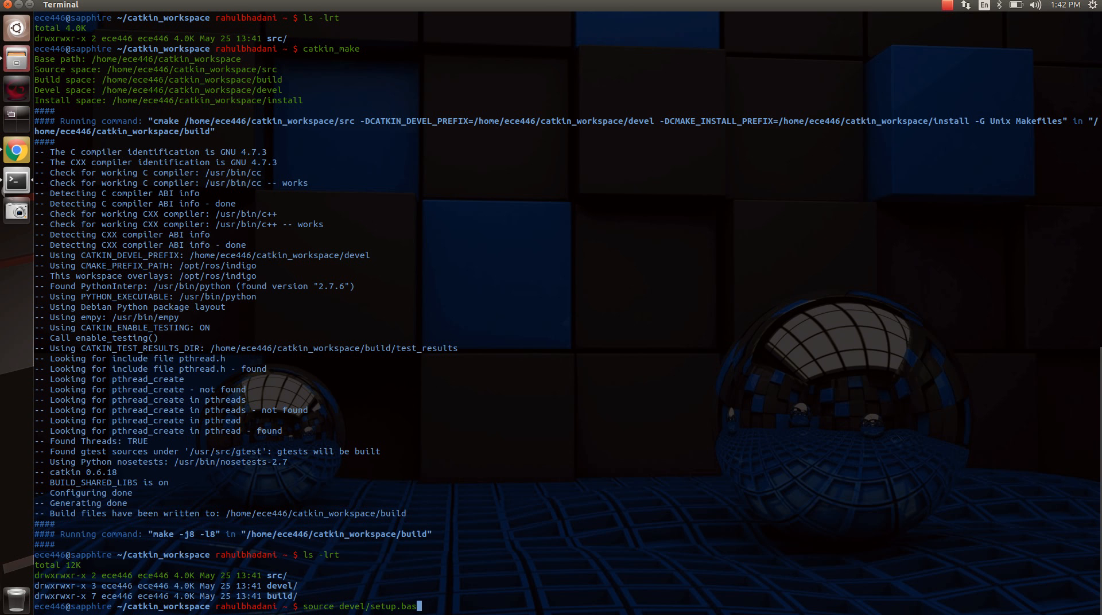
pyautogui.press('Return')
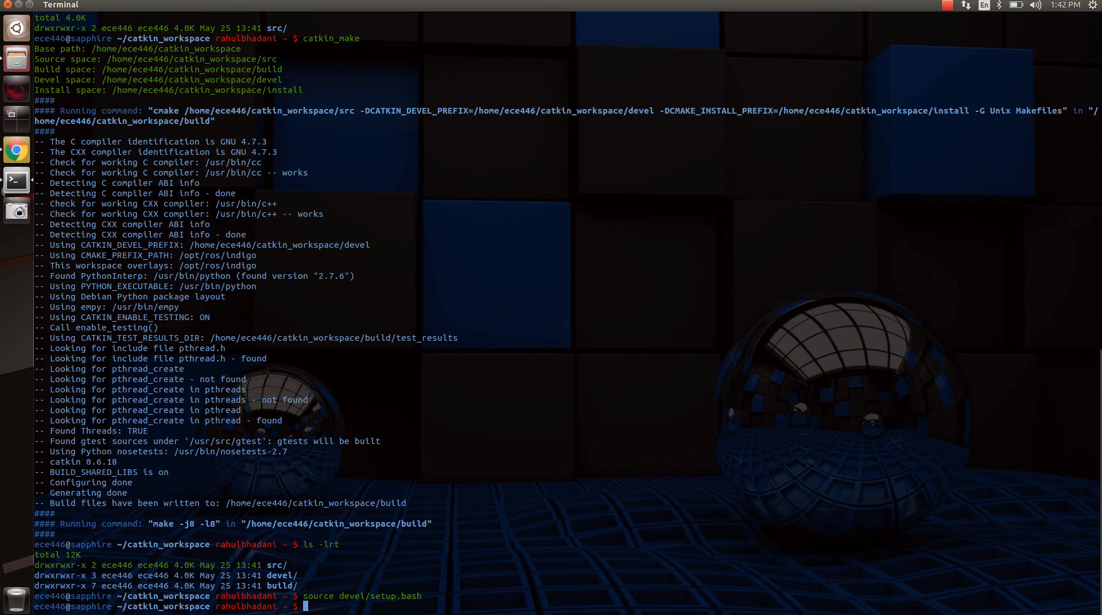